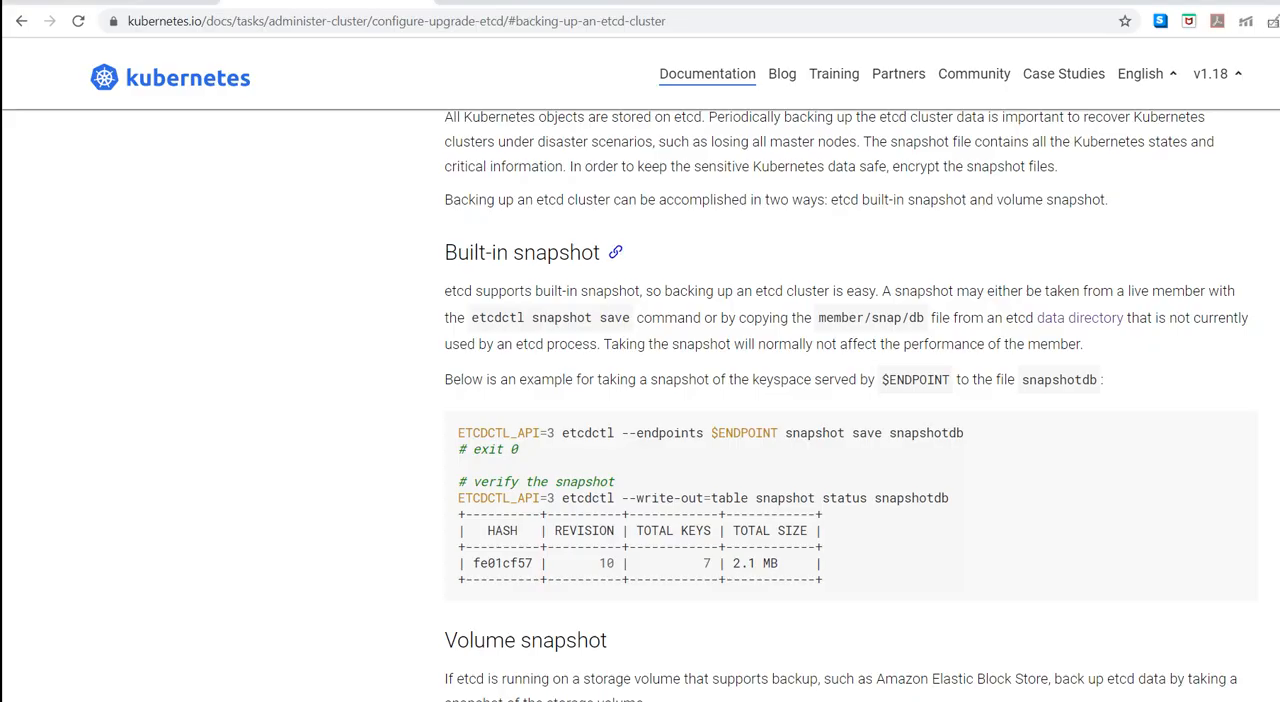
mouse_move(615, 252)
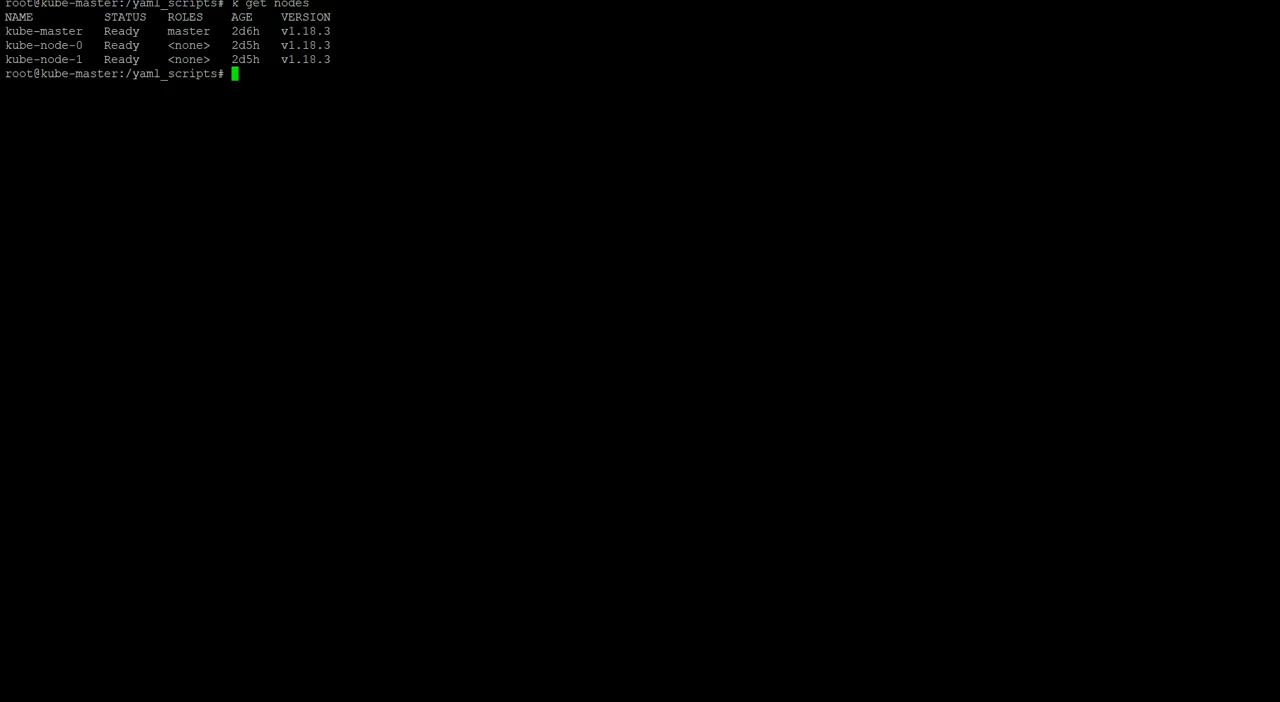
- Run ETCDCTL_API=3 etcdctl to print its help with snapshot commands and TLS options
type("ETCDCTL_API=3 etcdctl")
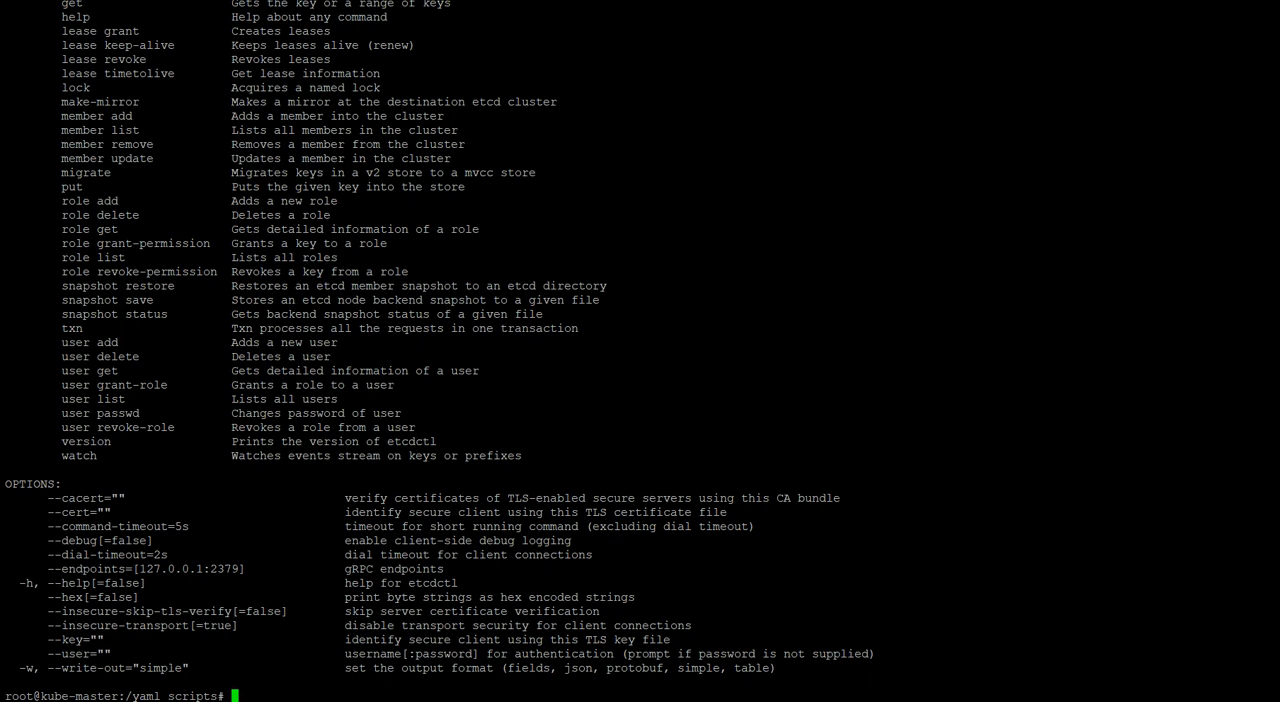
double_click(140, 568)
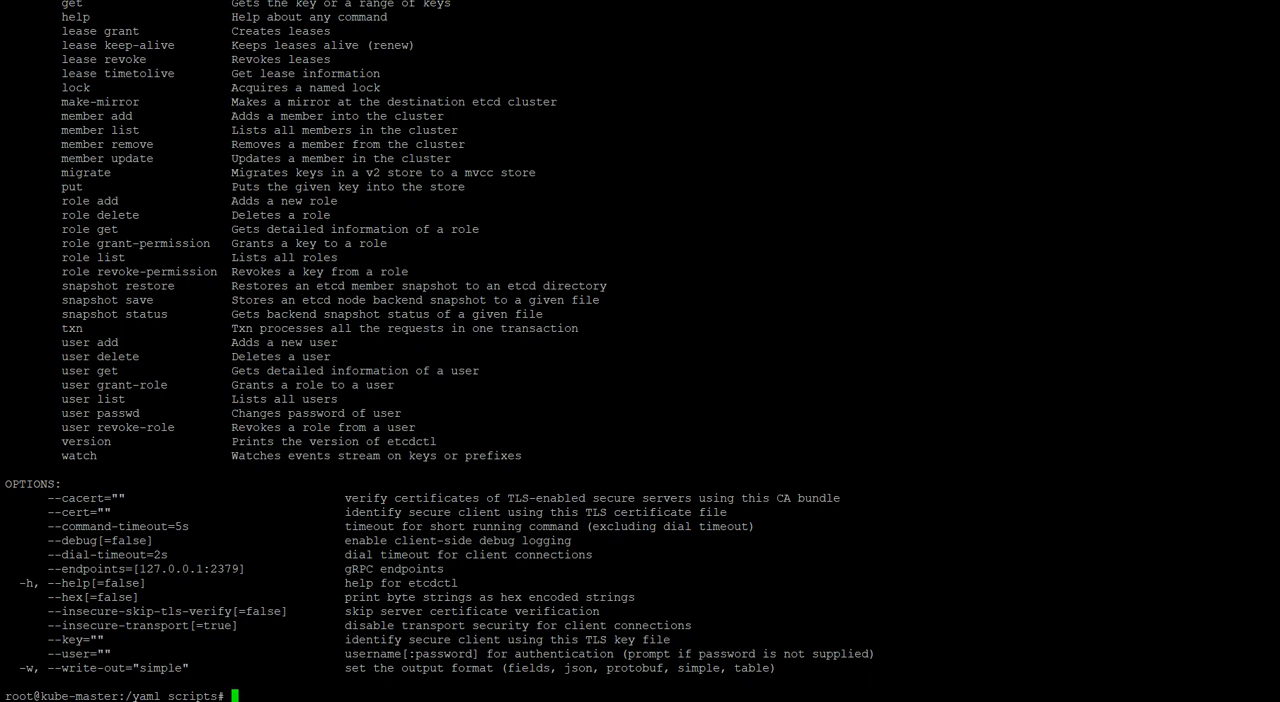
- Run ps -aux | grep etcd to see etcd processes and their certificate paths
type("ps")
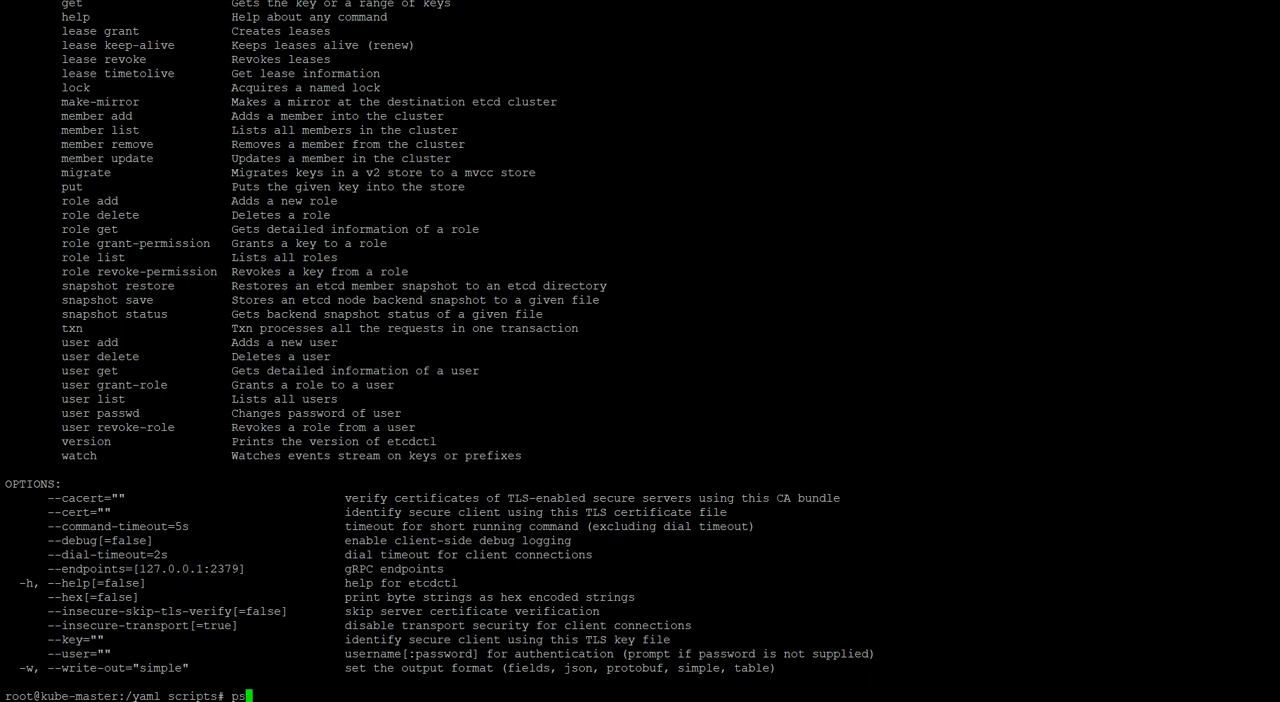
type("-aux | grep")
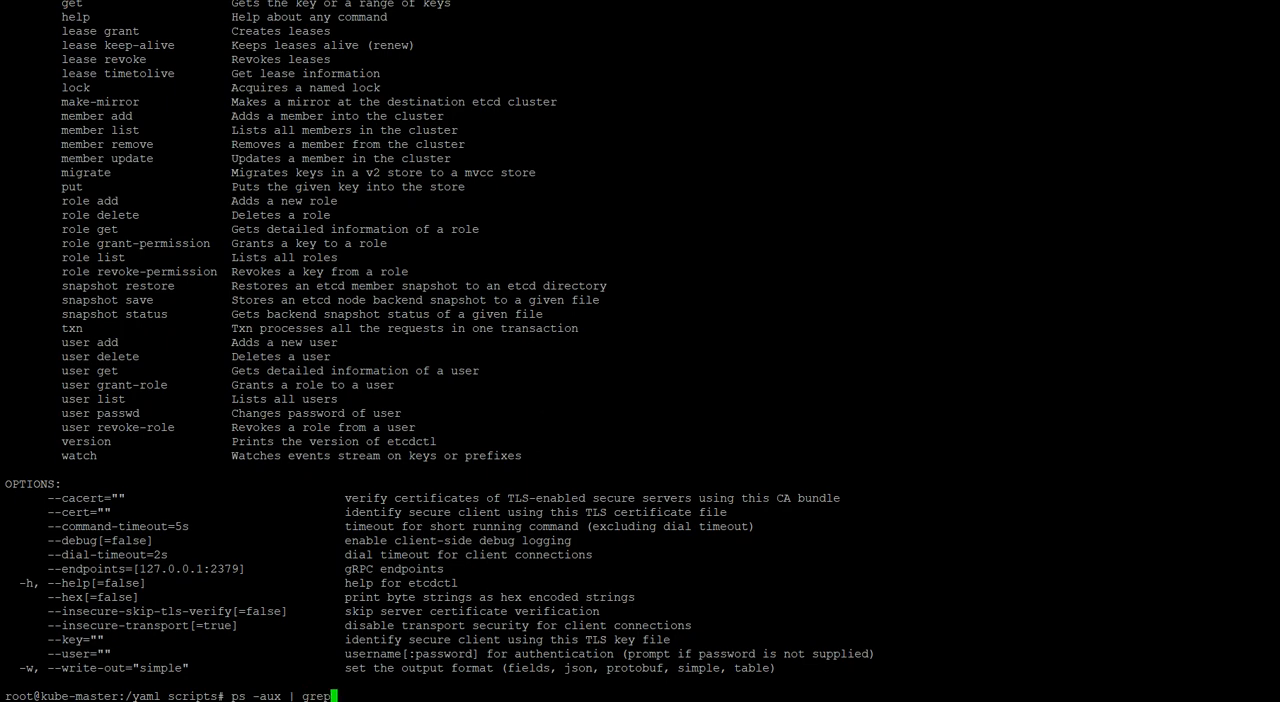
type("etcd")
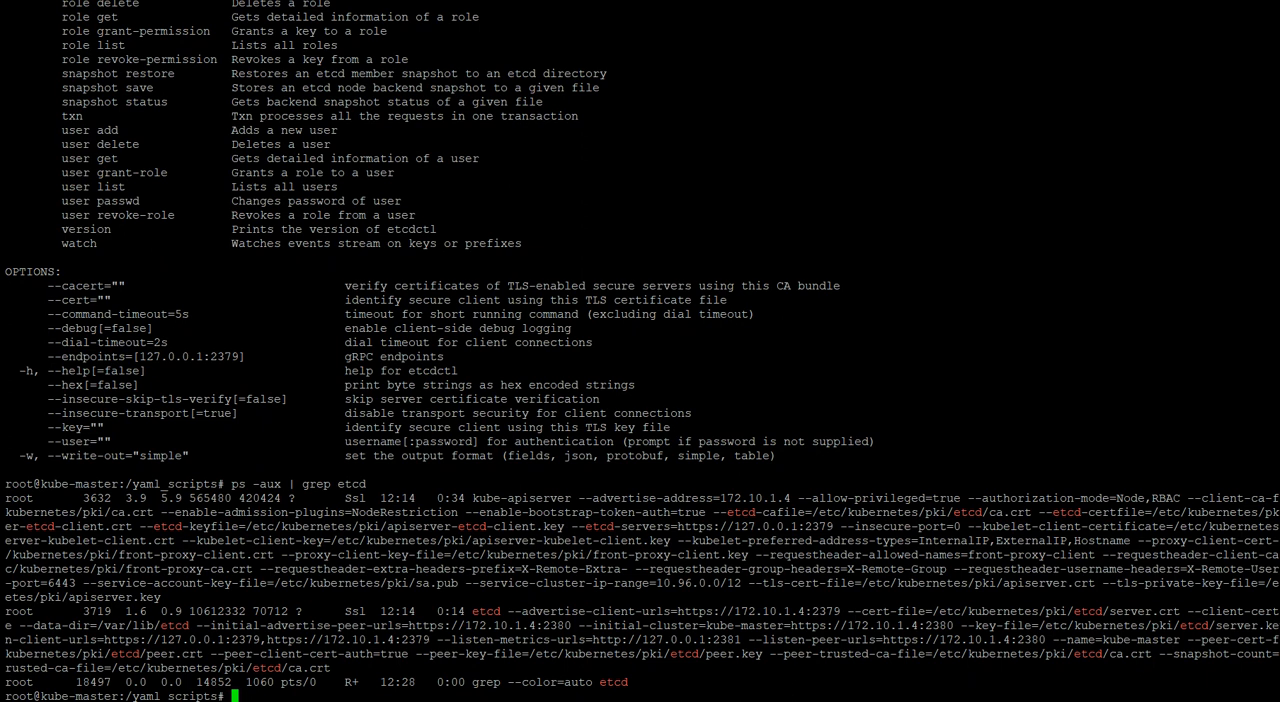
type("cat")
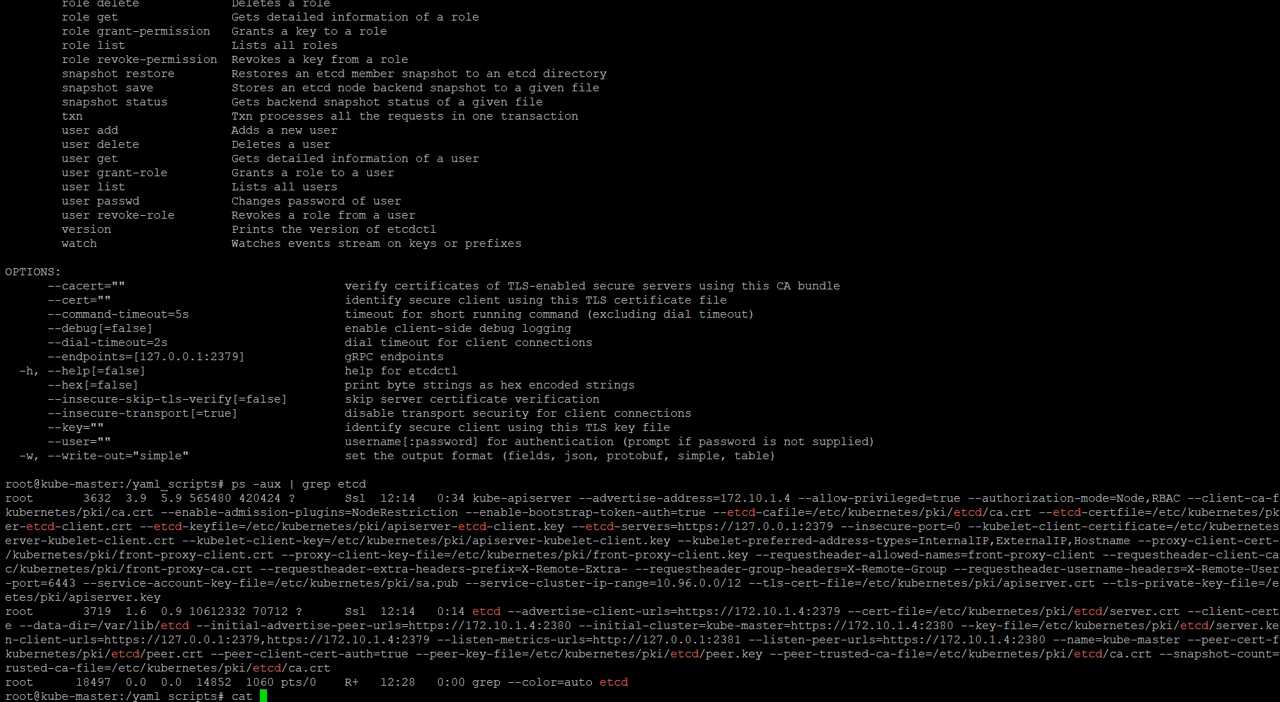
- Print /etc/kubernetes/manifests/etcd.yaml and save its flags under 'how to backup an etcd cluster'
type("/etcd")
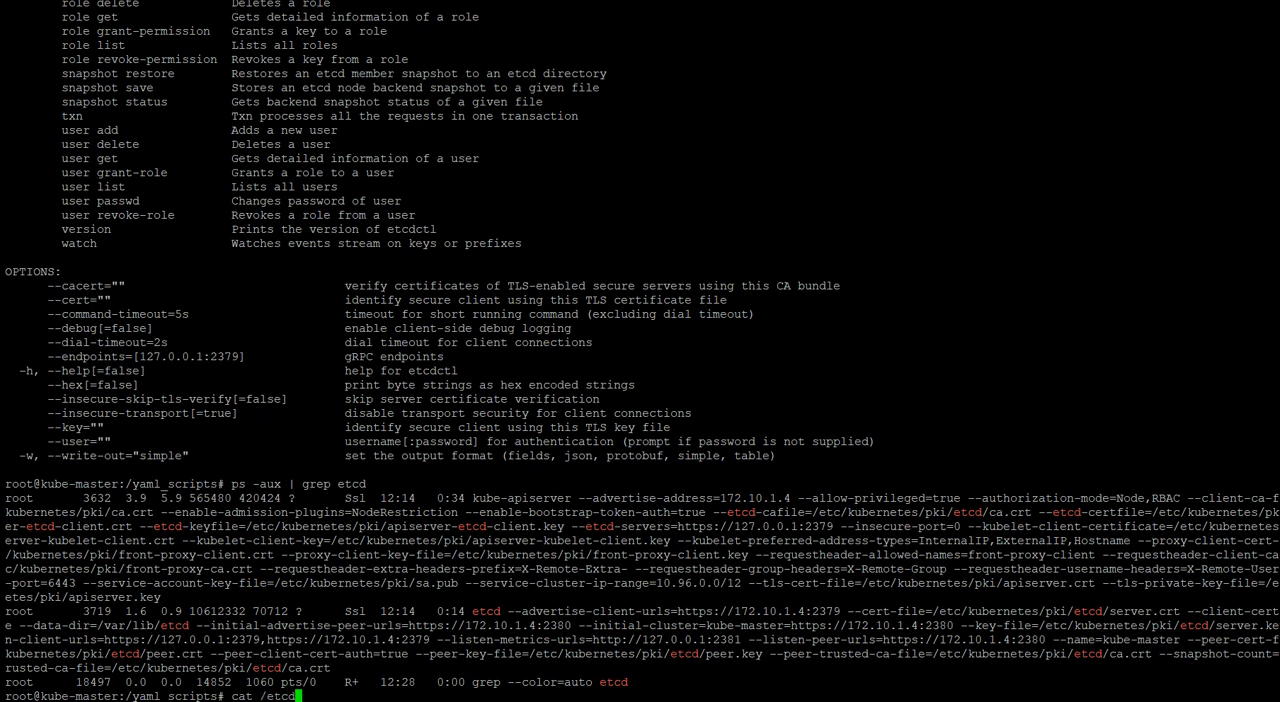
type("kub")
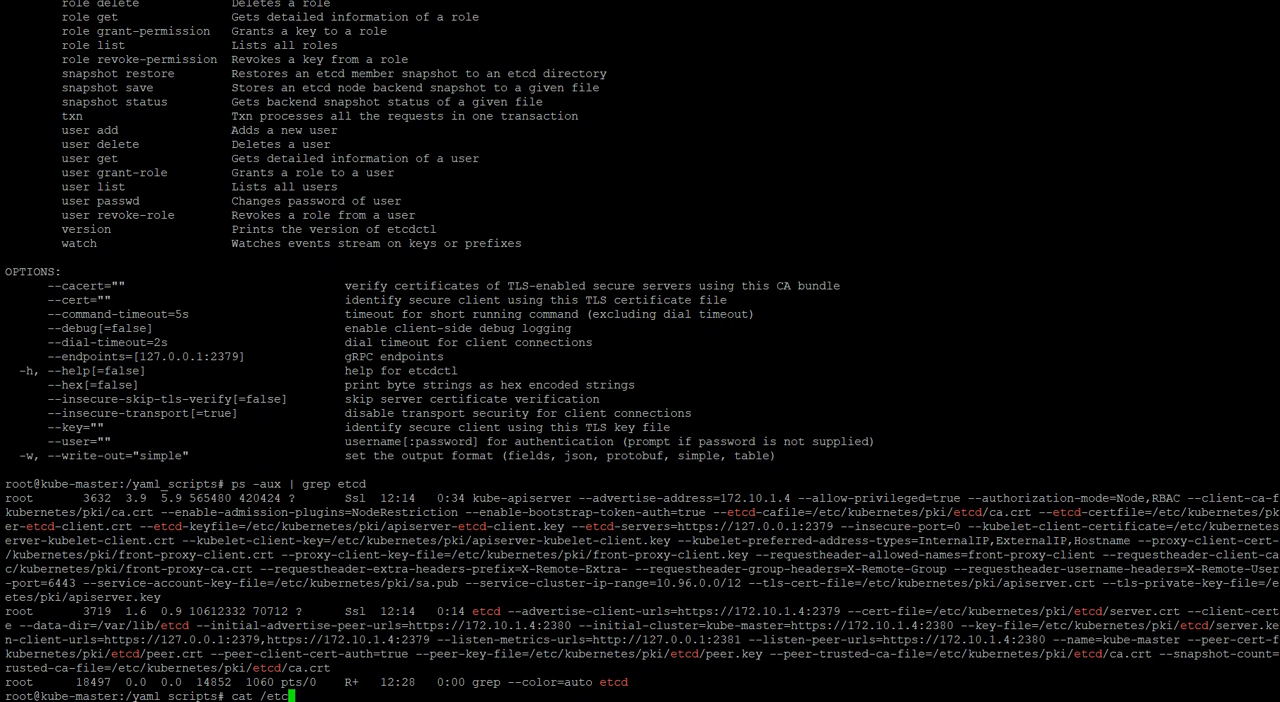
type("kubernetes/")
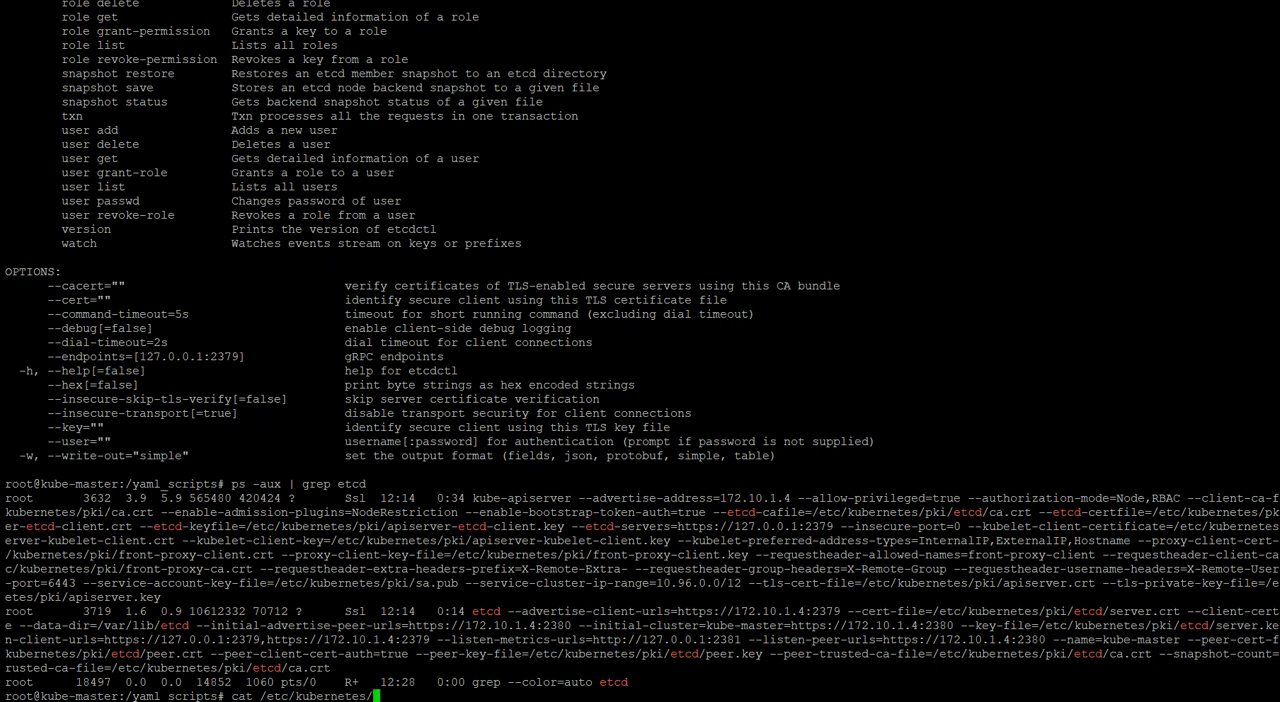
type("manifests/")
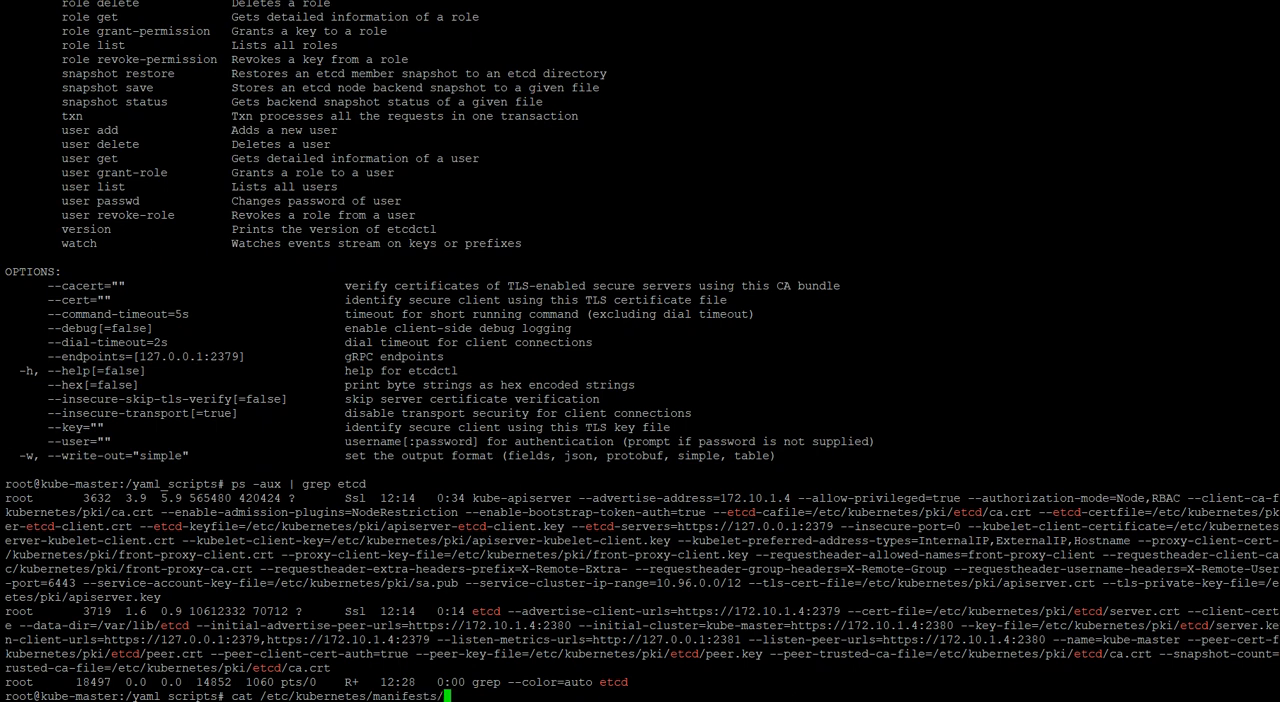
type("etcd.yaml")
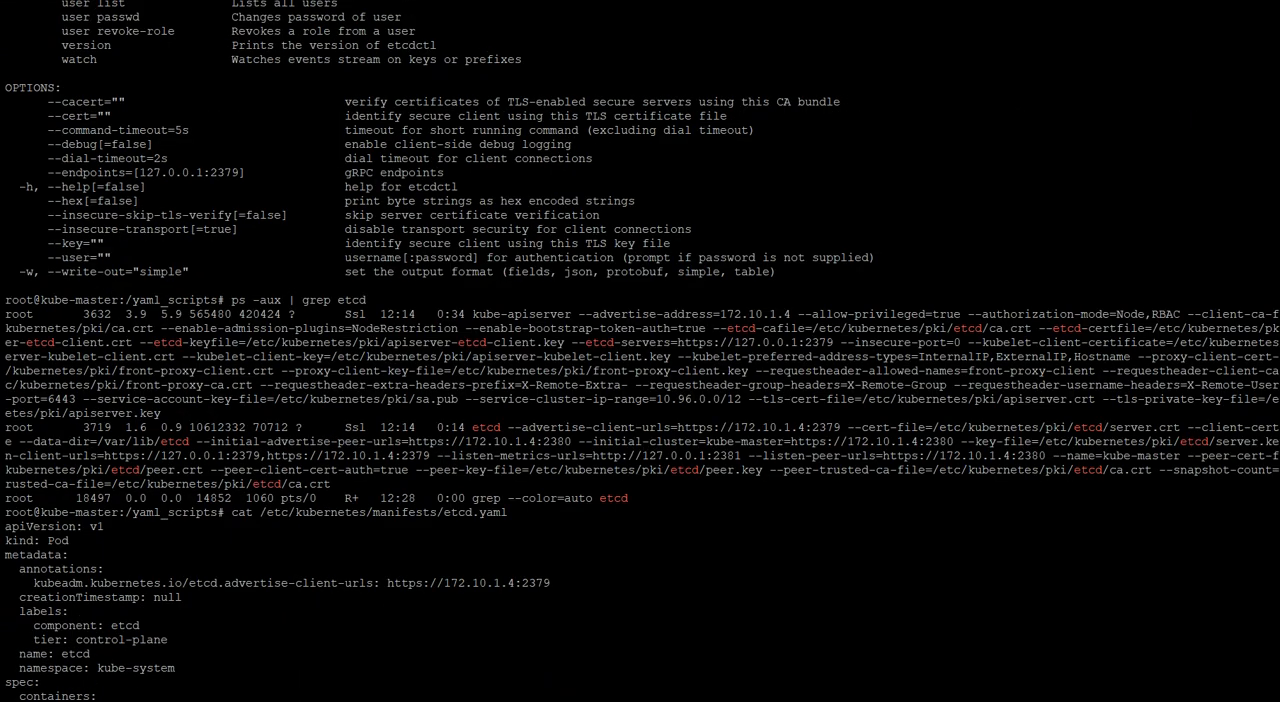
scroll("down", 3)
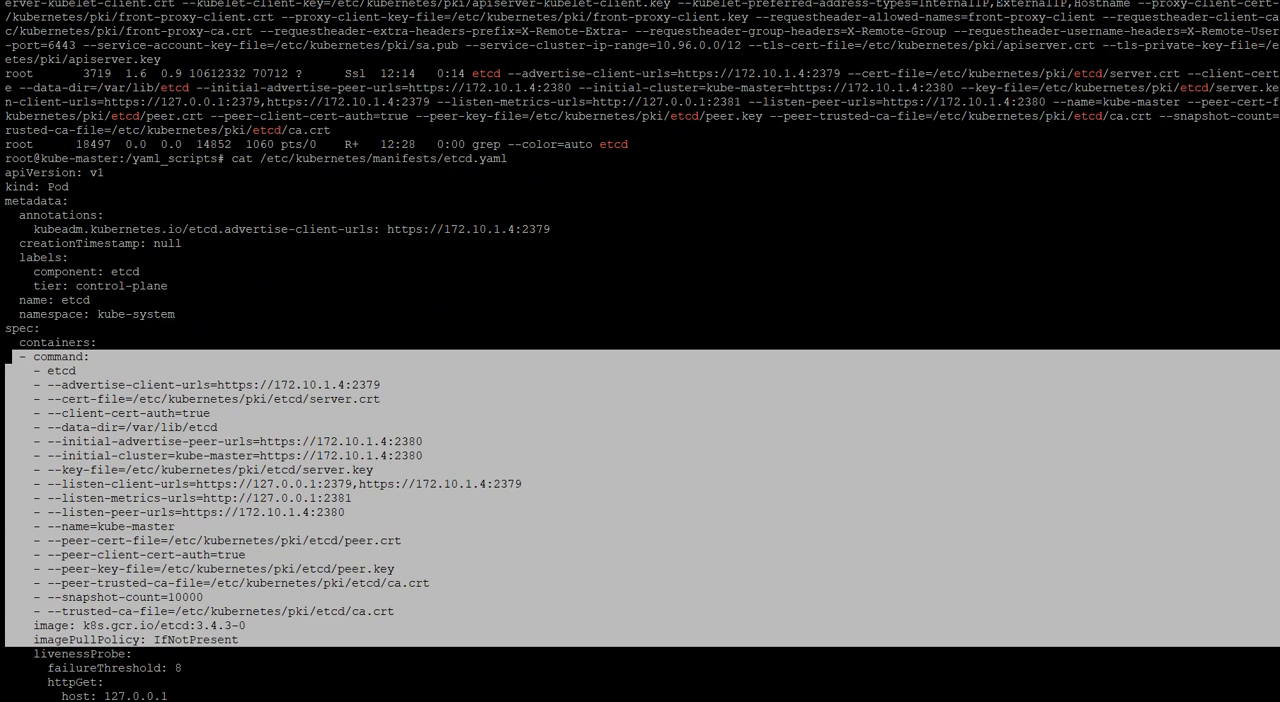
scroll("down", 3)
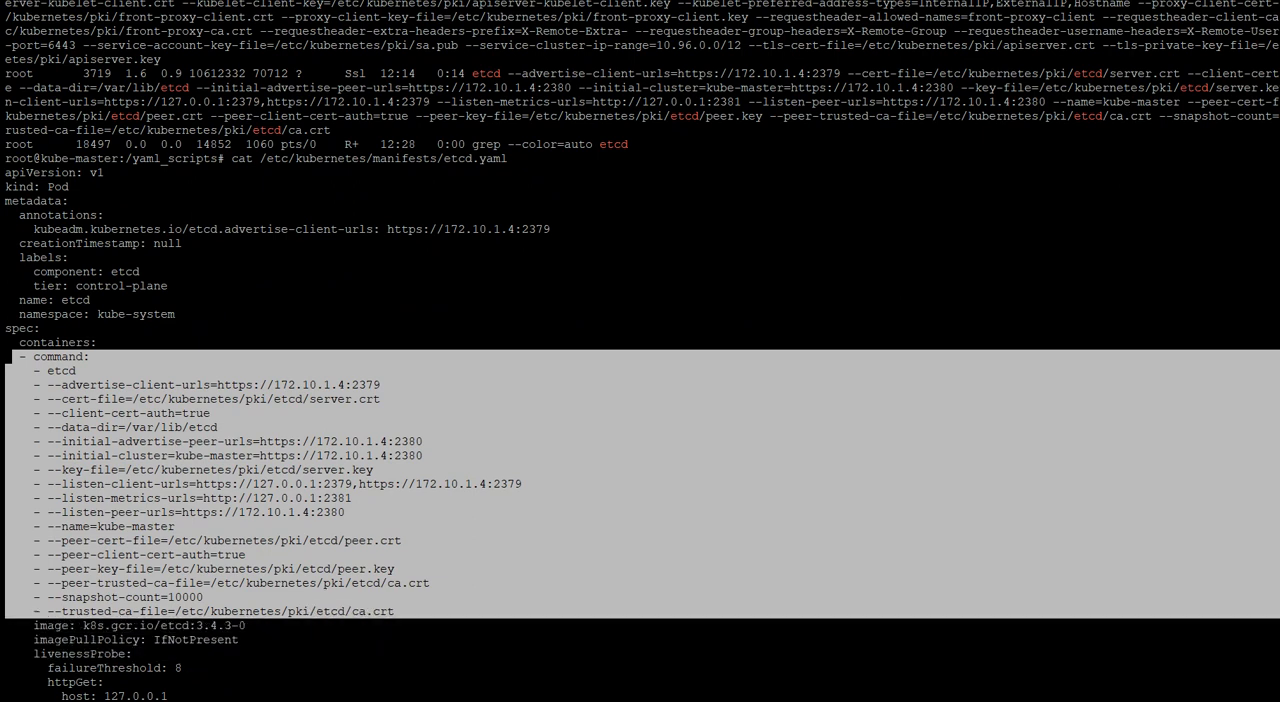
scroll("down", 3)
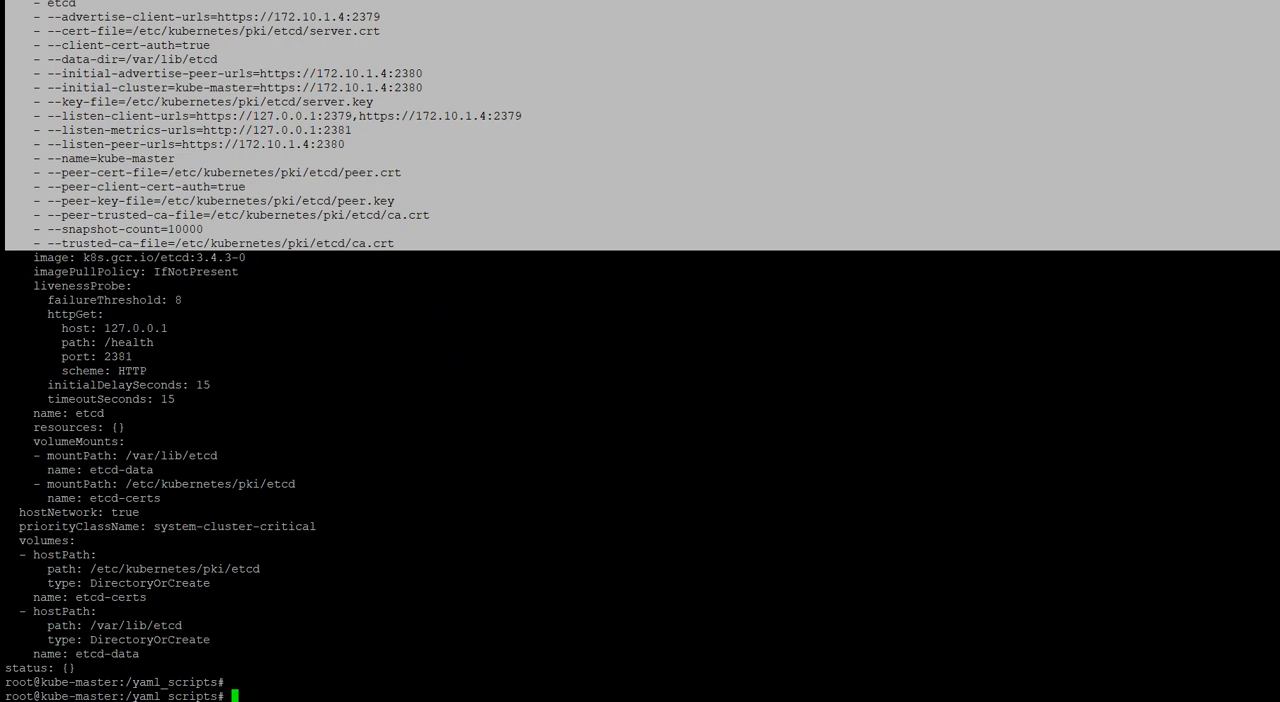
type("how to backup an etcd cluster")
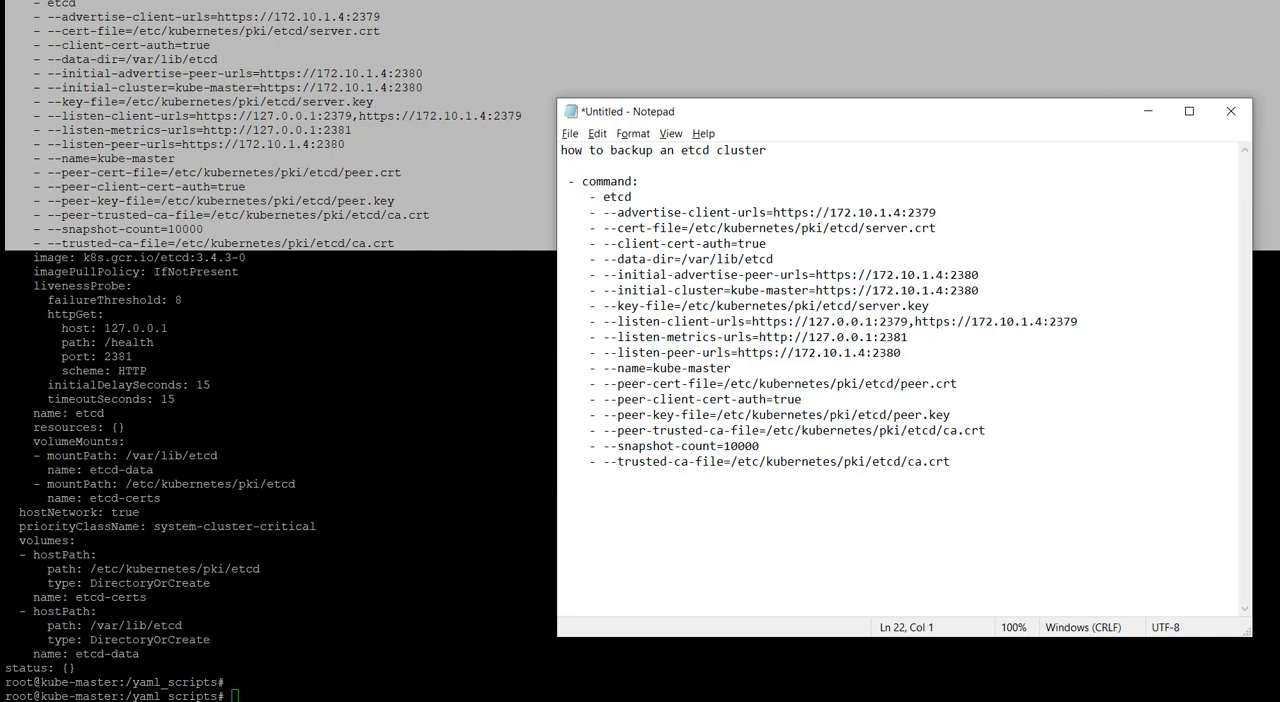
left_click(1231, 111)
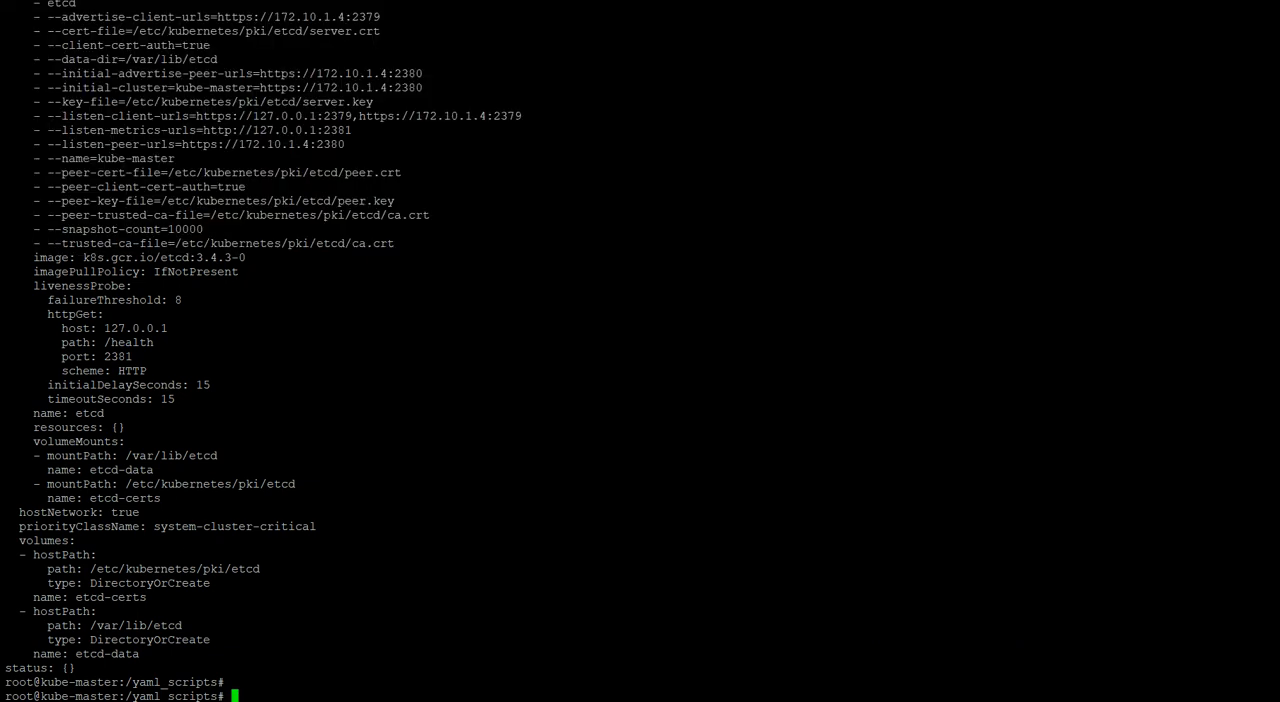
type("cat /etc/kubernetes/manifests/etcd.yaml")
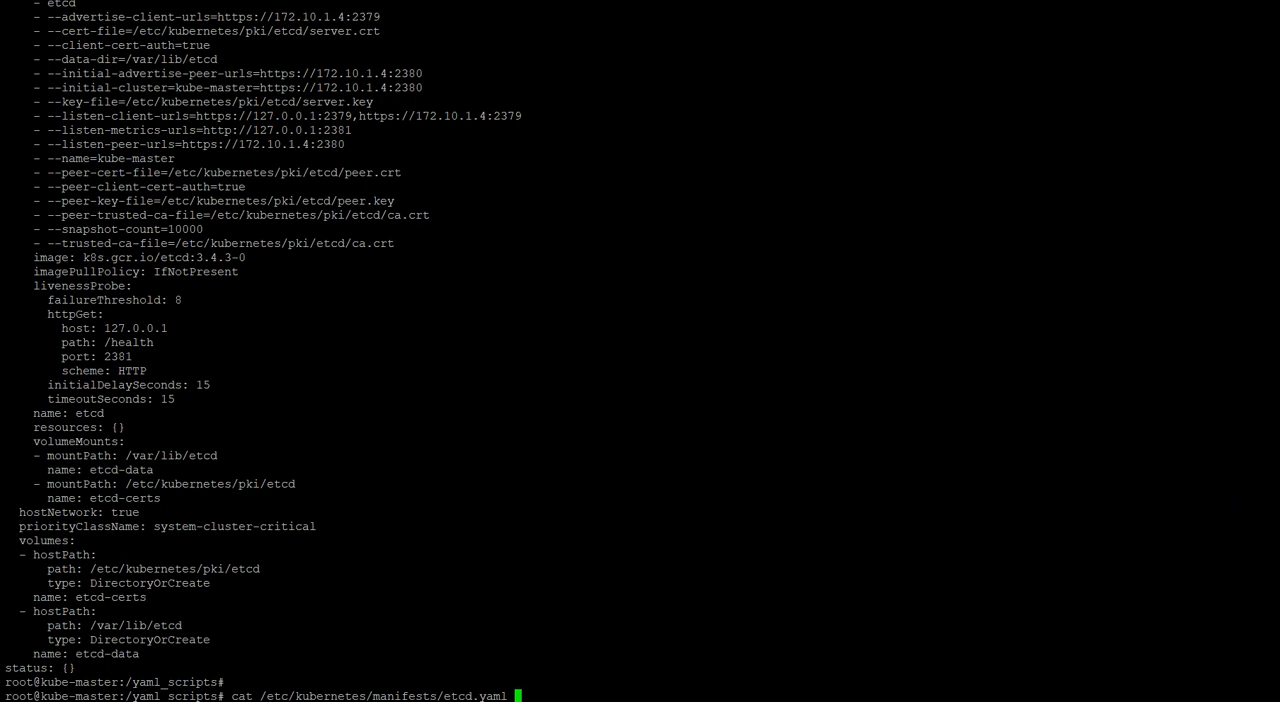
type("ETCDCTL_API=3 etcdctl -h")
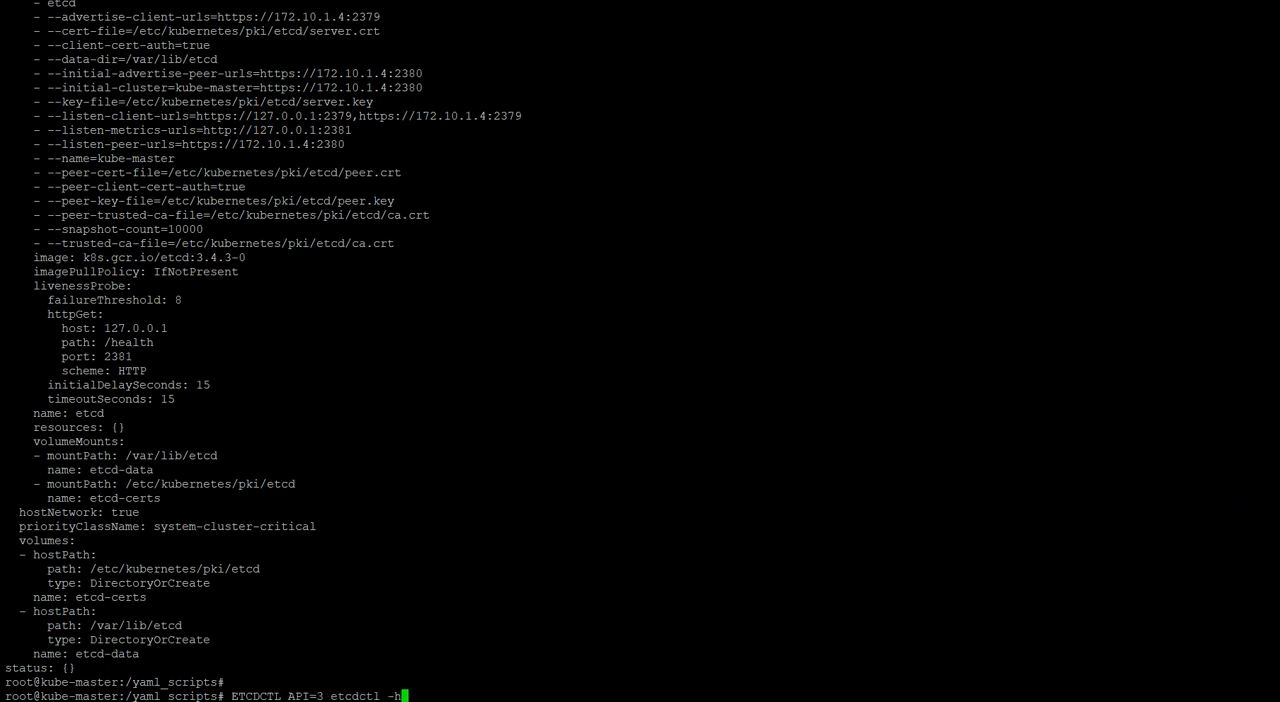
key("BackSpace")
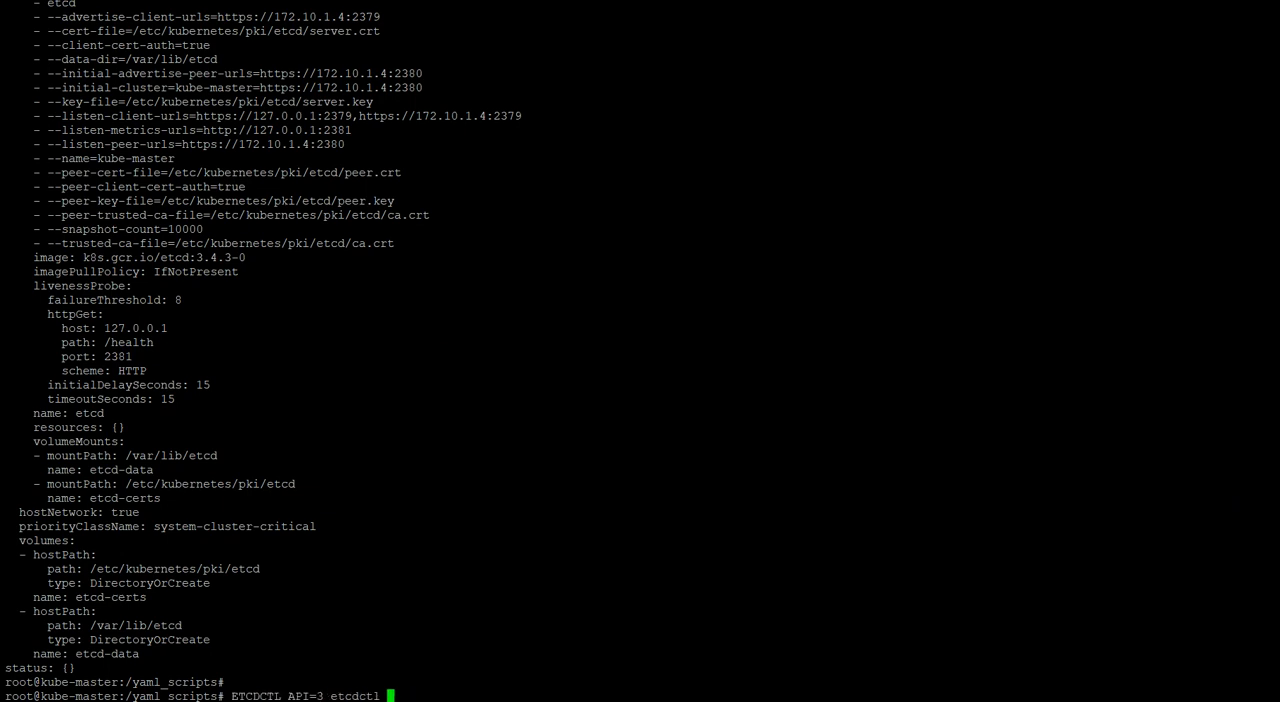
type("--endpoints=")
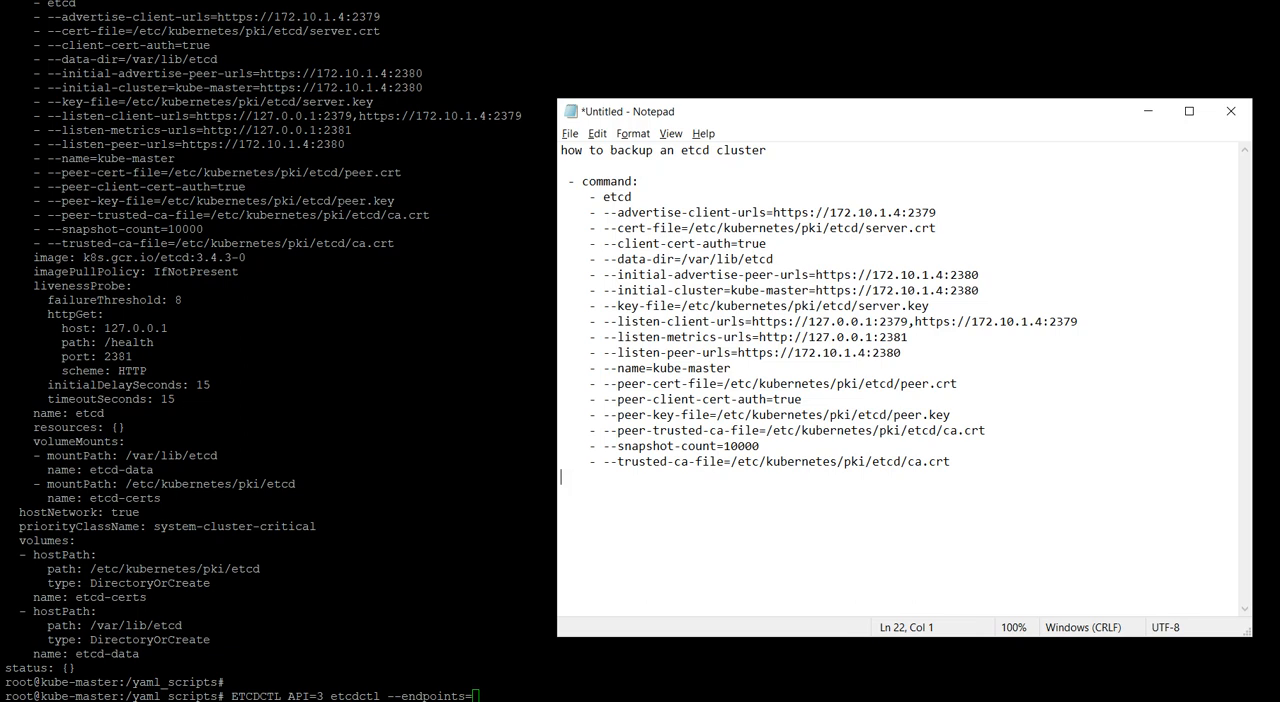
double_click(758, 321)
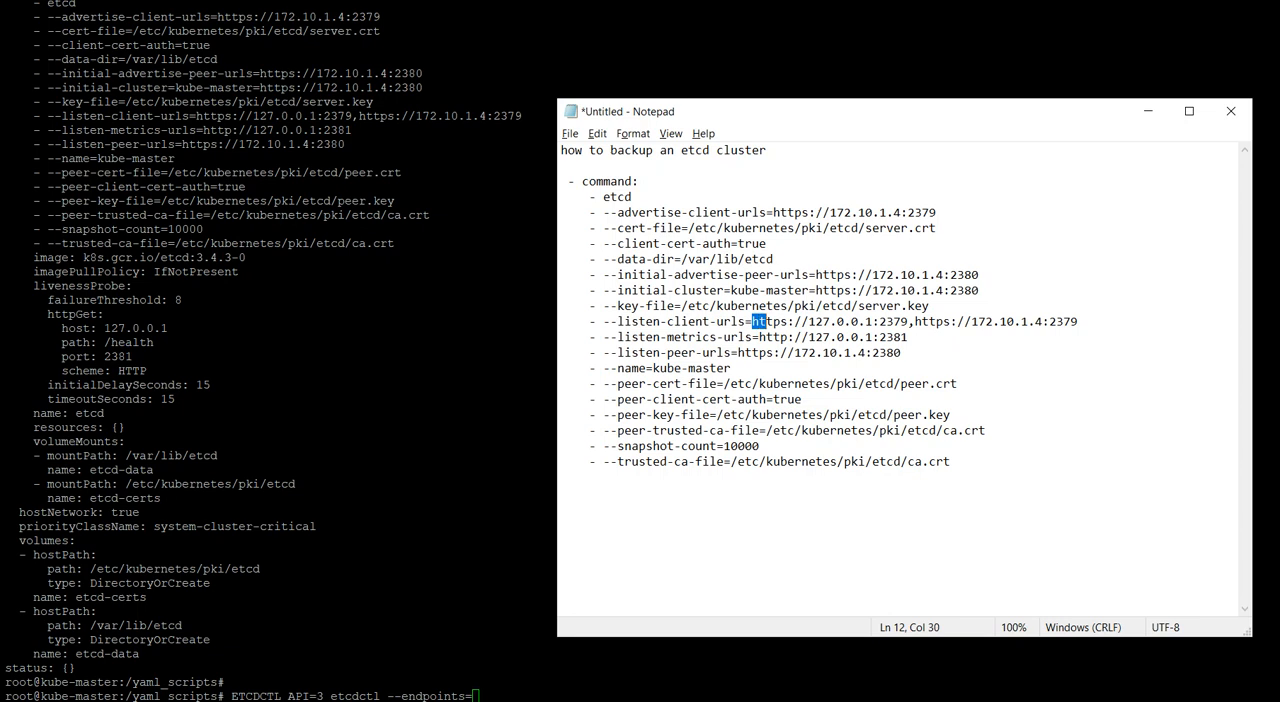
left_click_drag(752, 321, 908, 321)
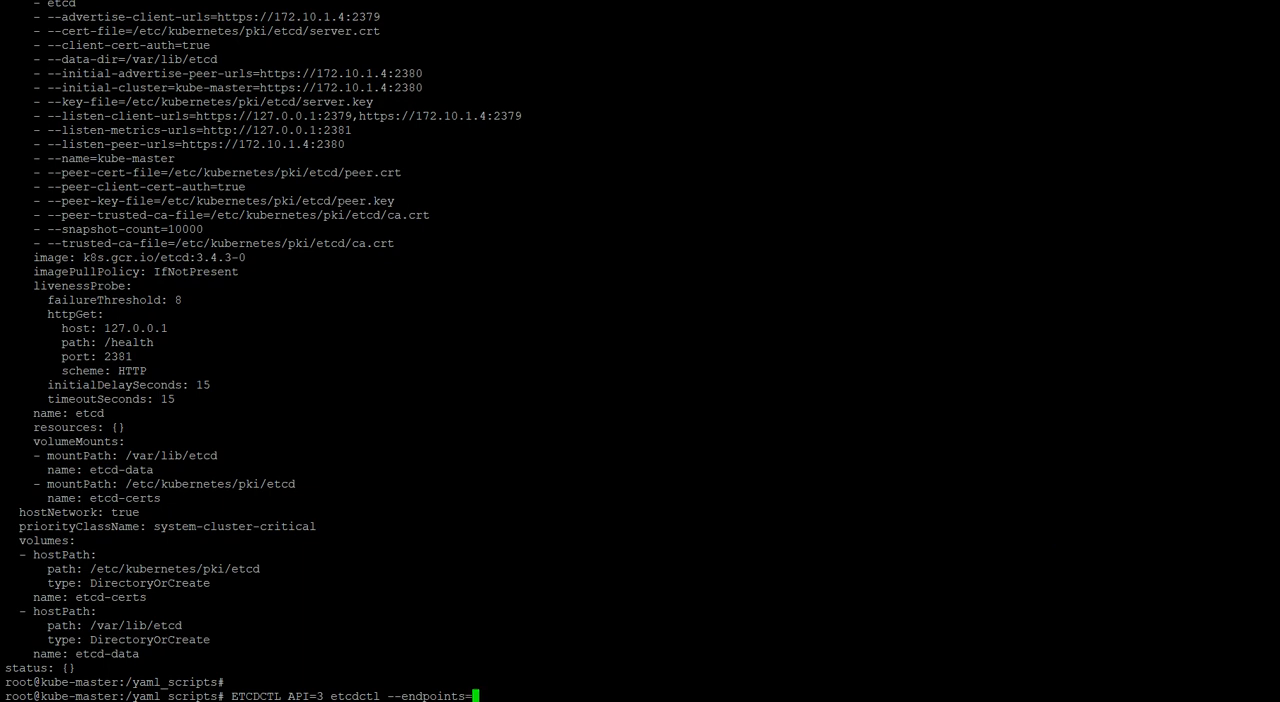
type("https://127.0.0.1:2379")
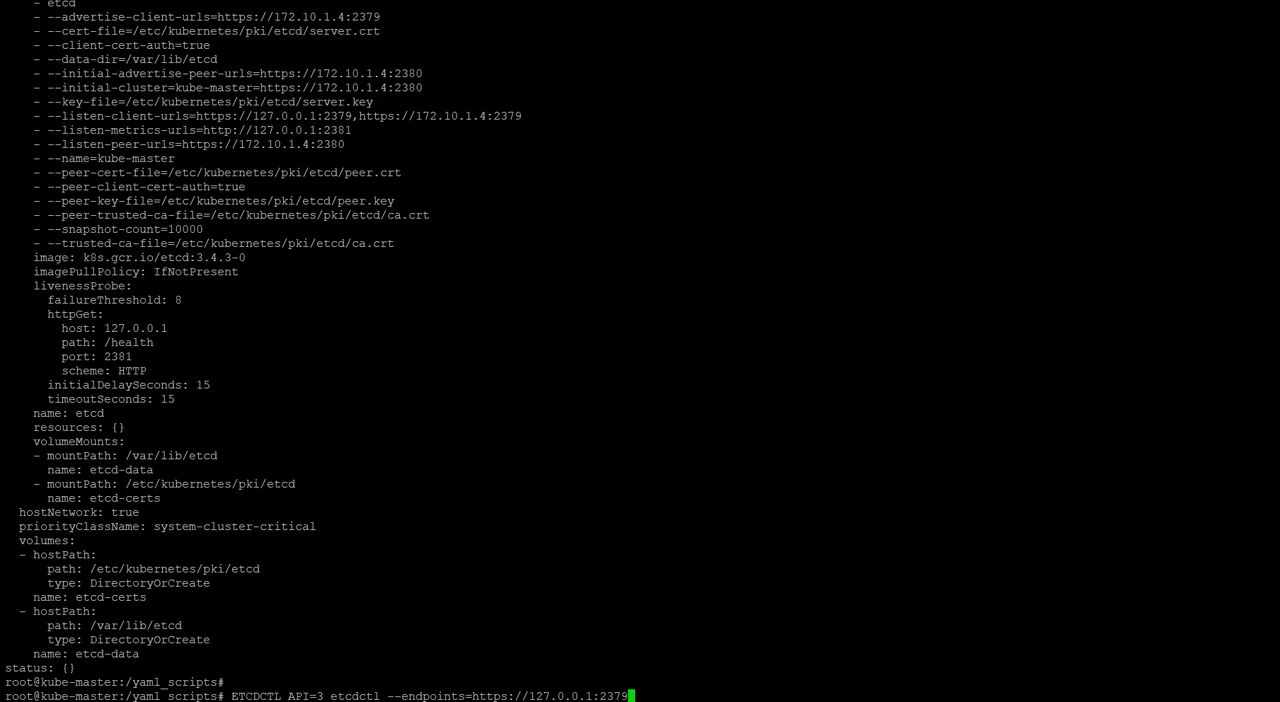
type("--cac")
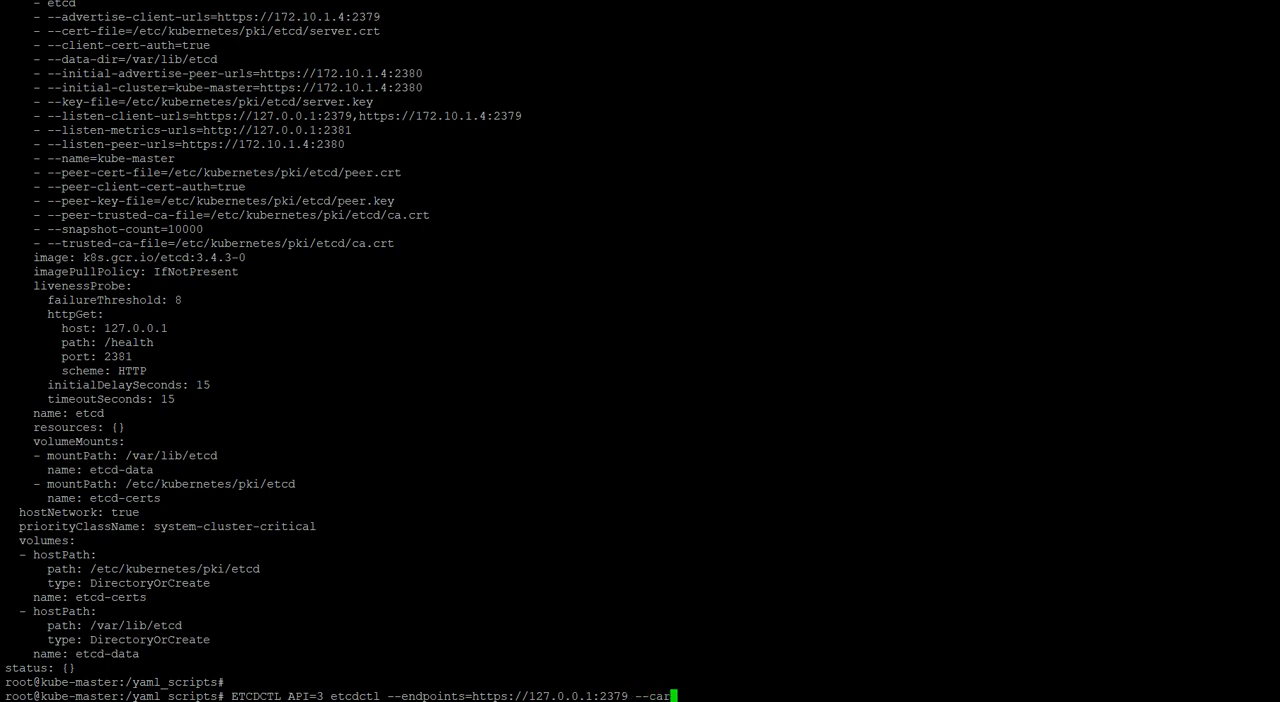
type("cert")
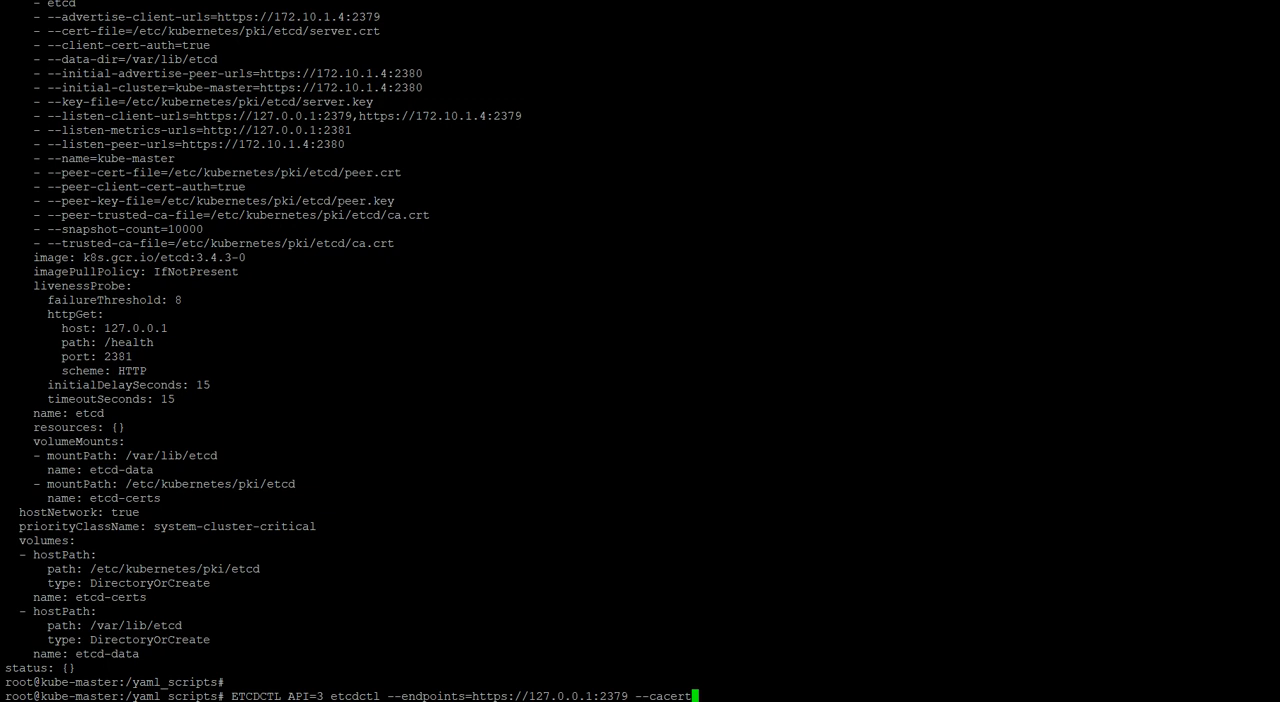
type("\"")
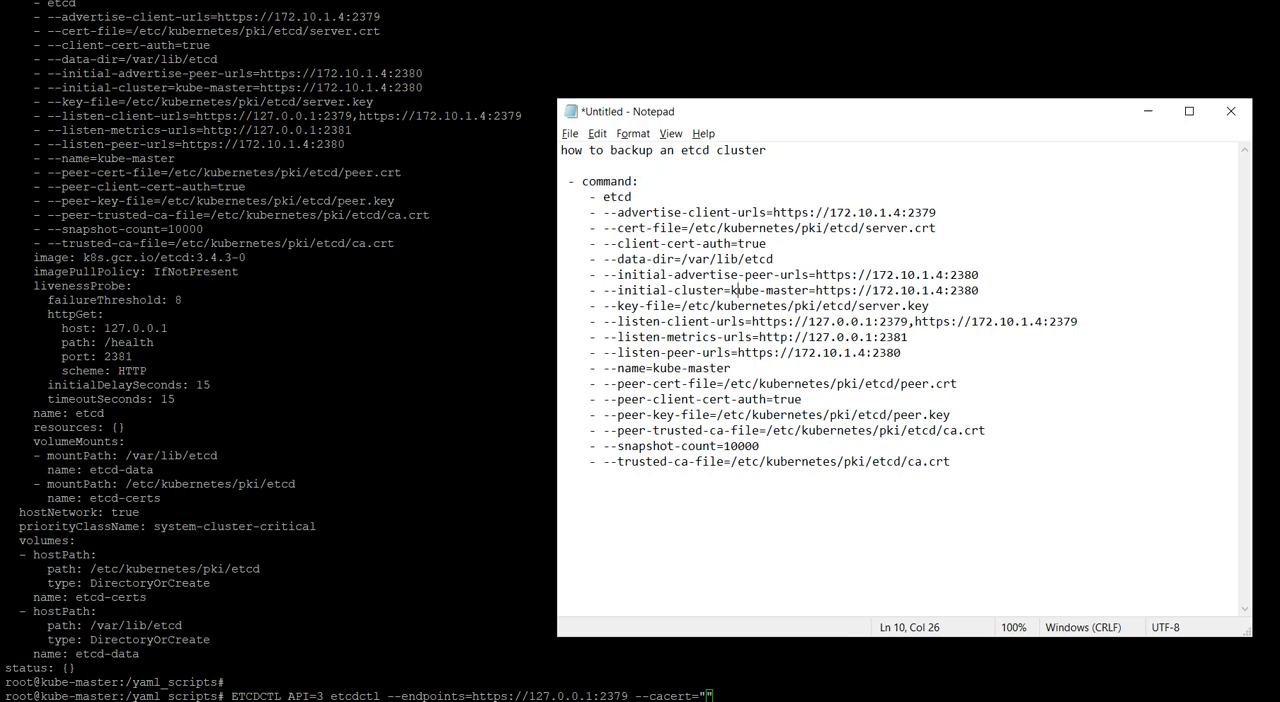
triple_click(660, 446)
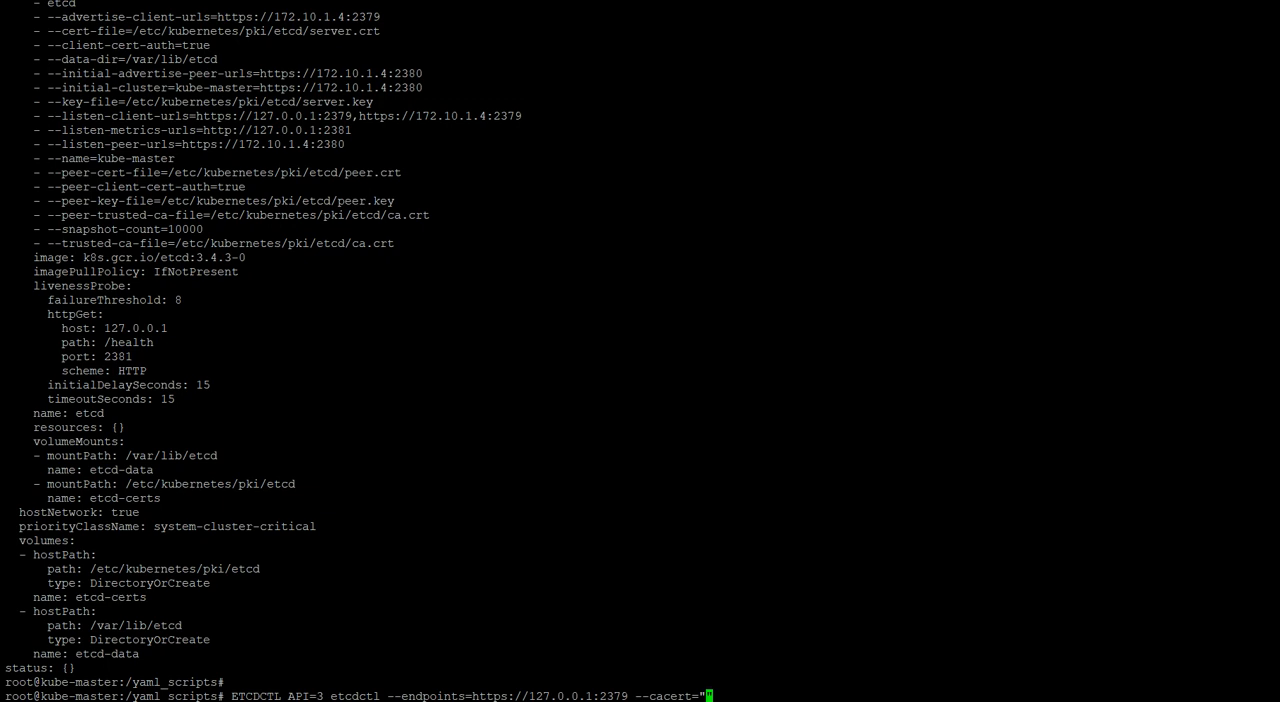
type("/etc/kubernetes/pki/etcd/ca.crt\"")
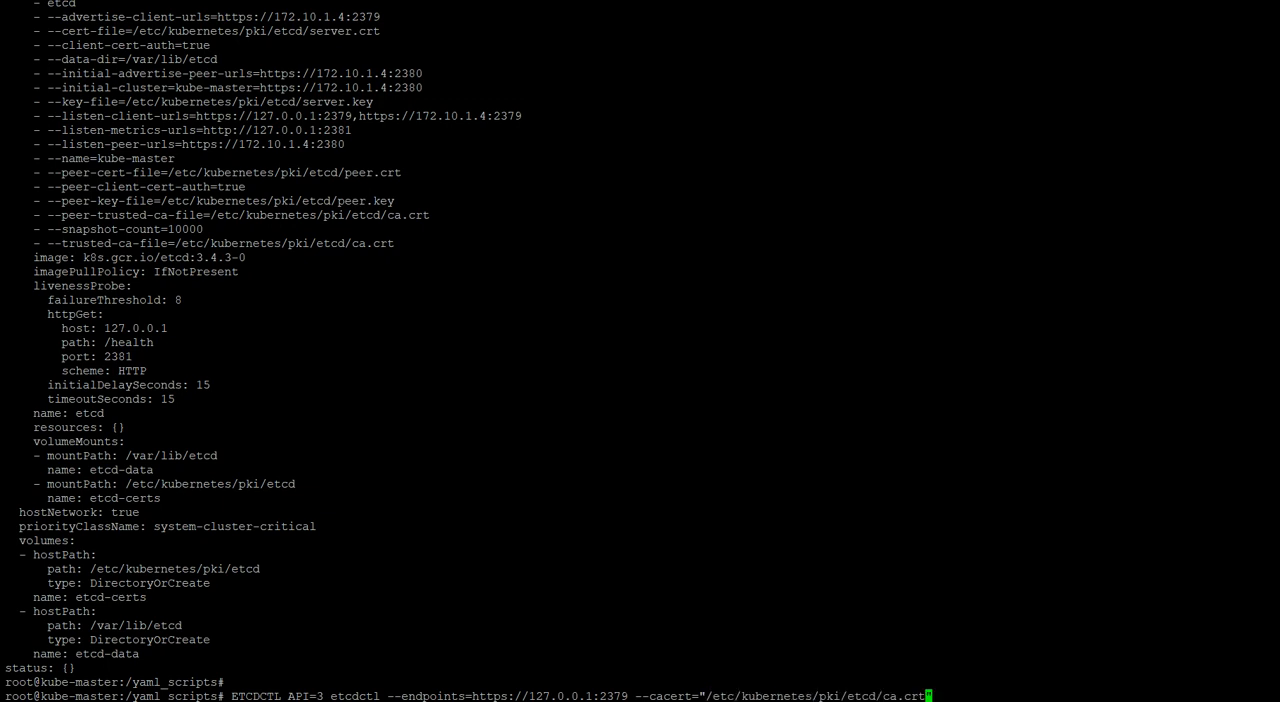
type("\"")
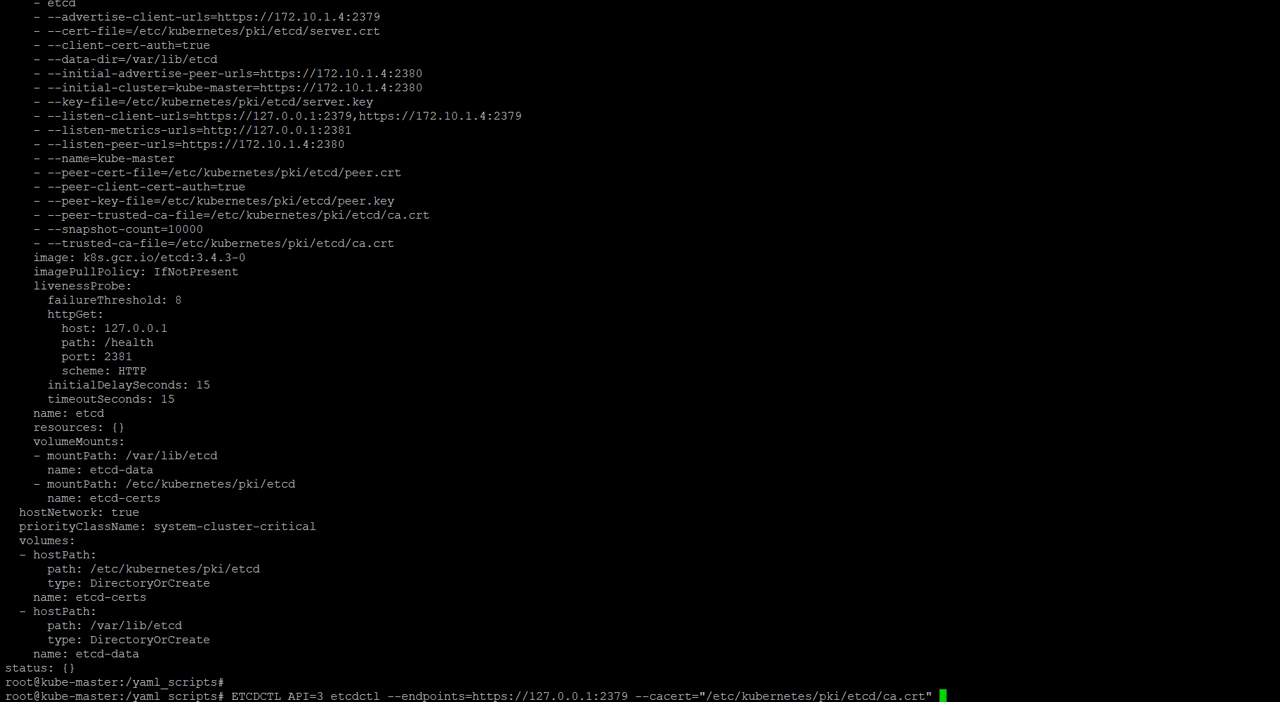
- Add --cert="/etc/kubernetes/pki/etcd/server.crt" and begin the --key option
type("--cer")
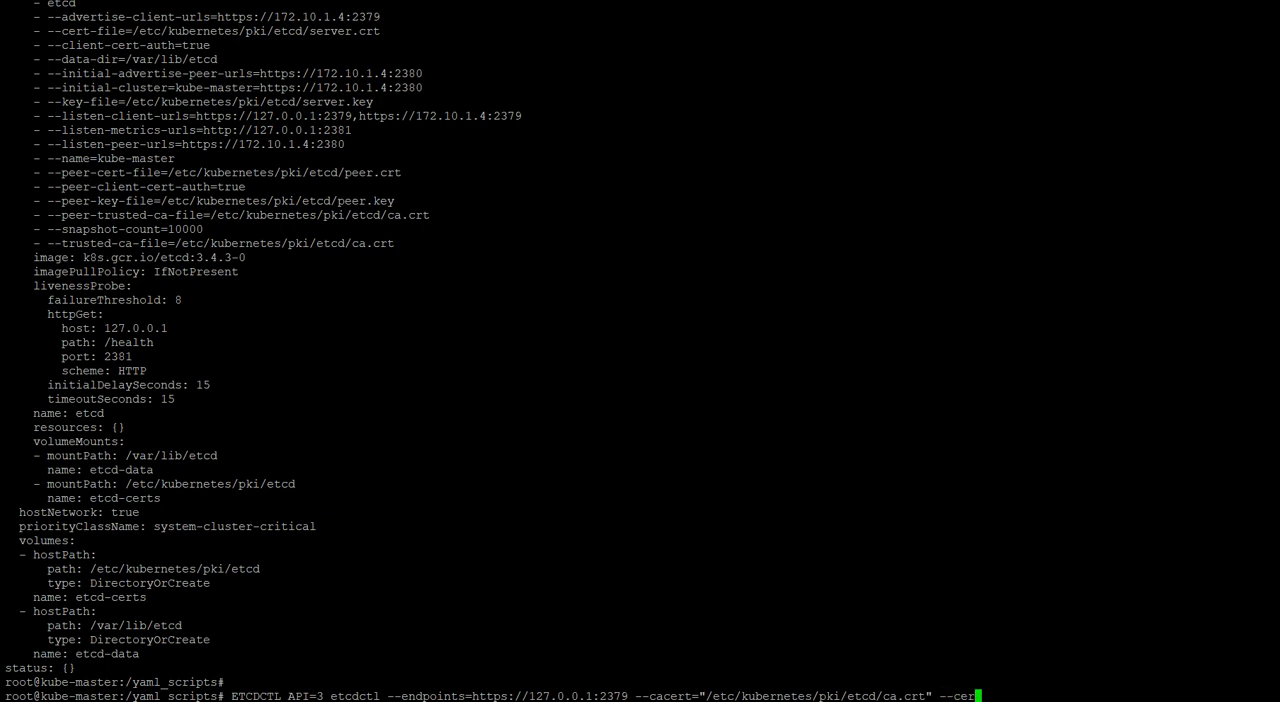
type("t=")
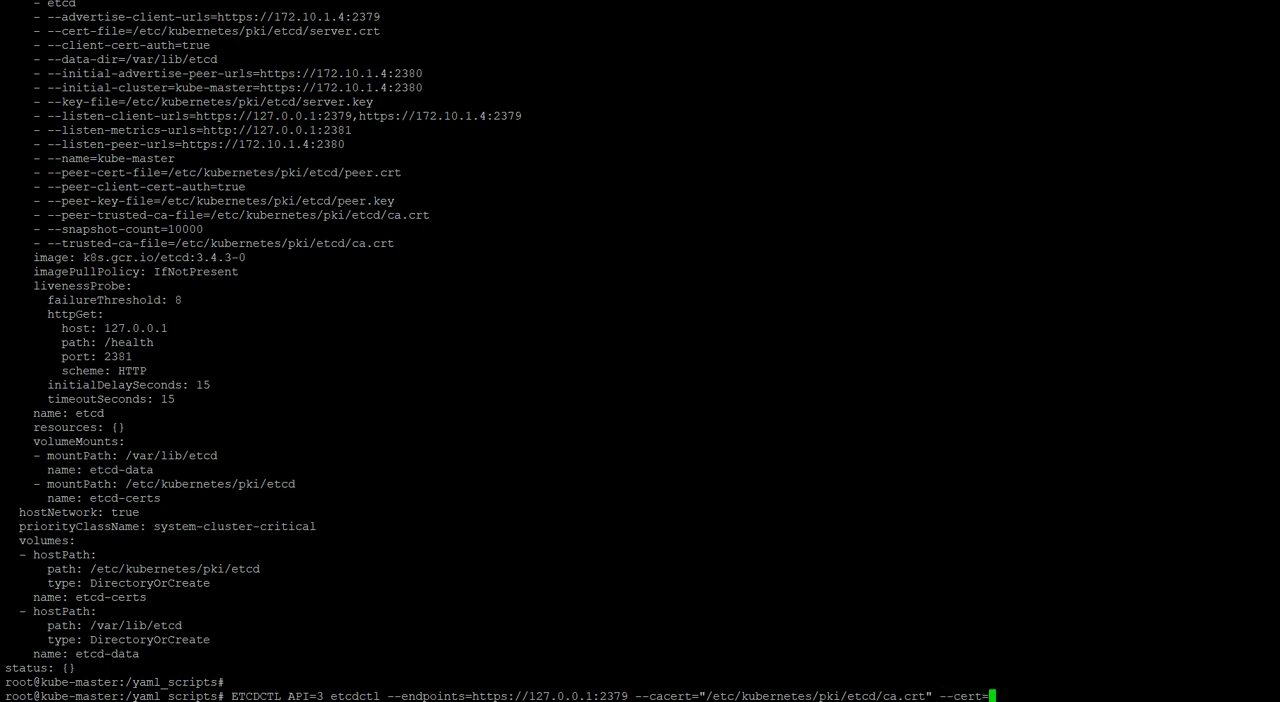
double_click(875, 430)
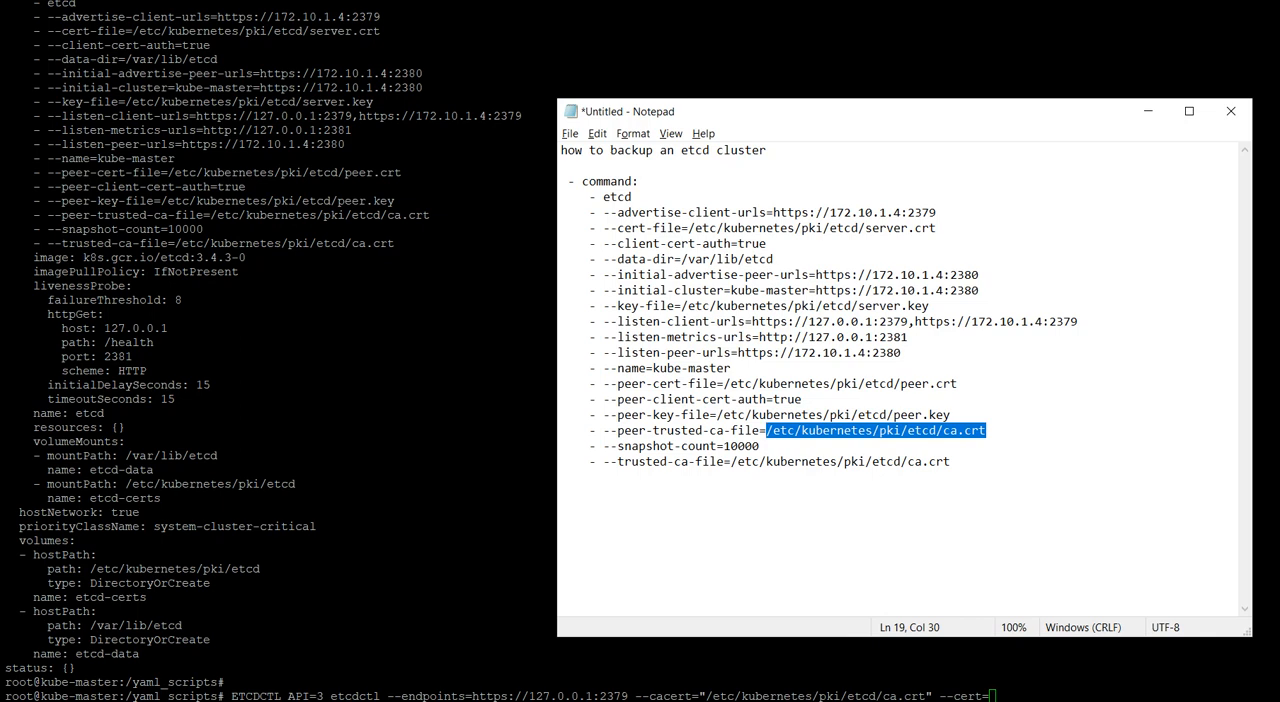
left_click(808, 383)
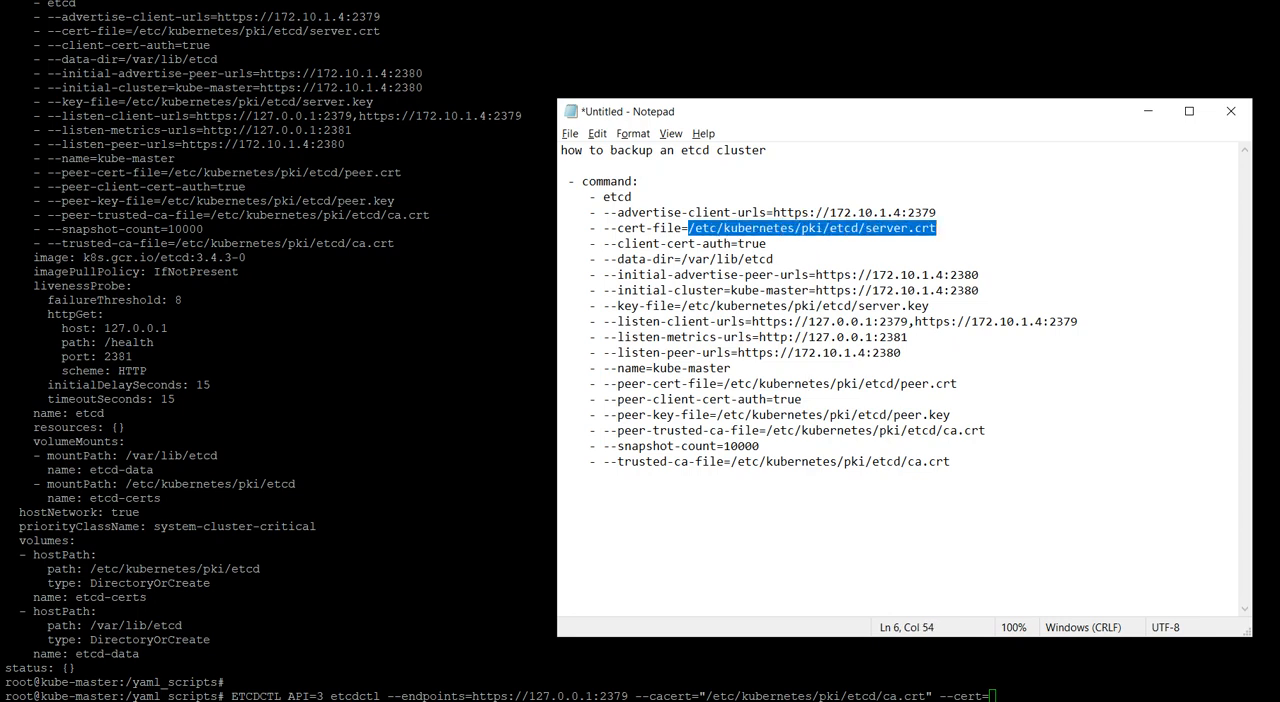
left_click(1231, 111)
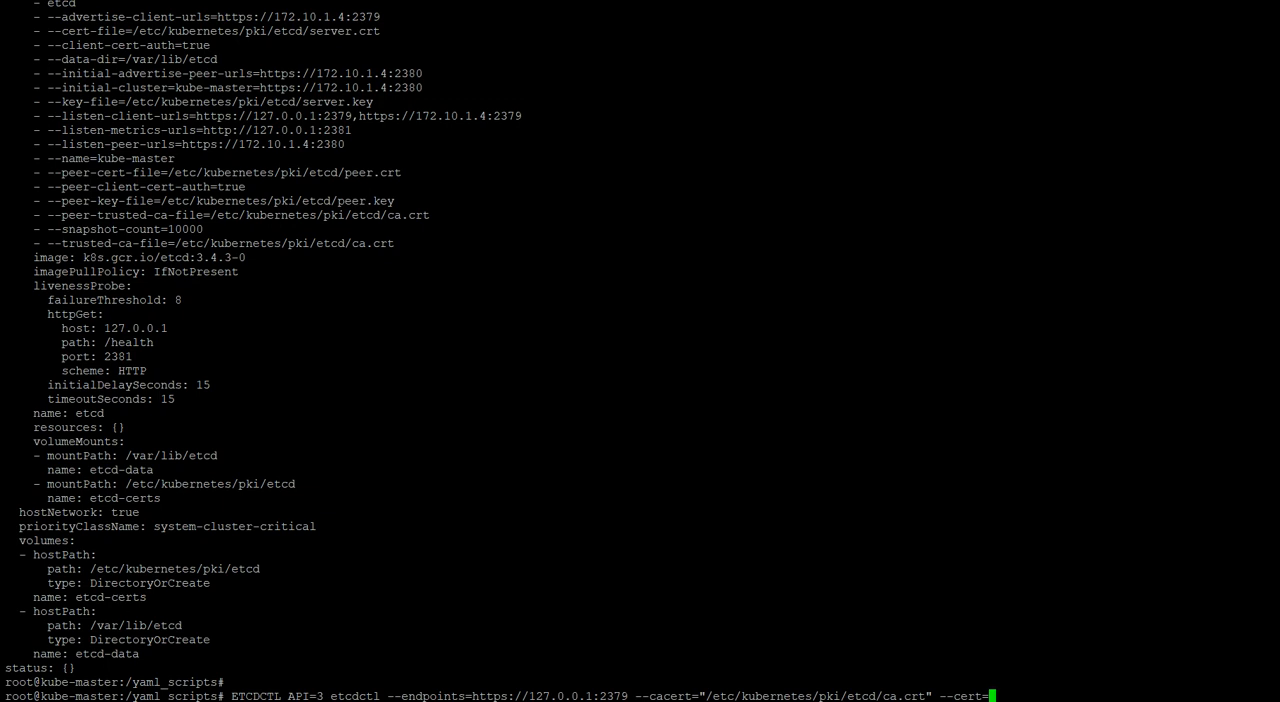
type("\"")
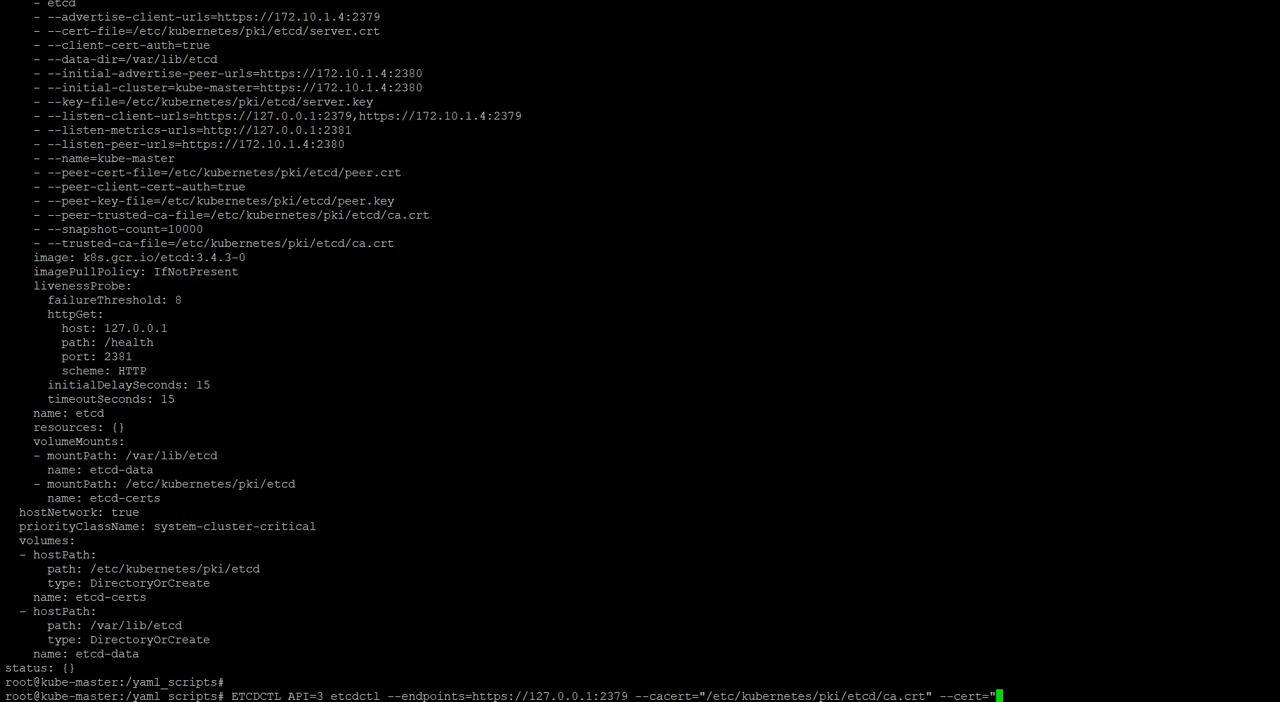
type("/etc/kubernetes/pki/etcd/server.crt\"")
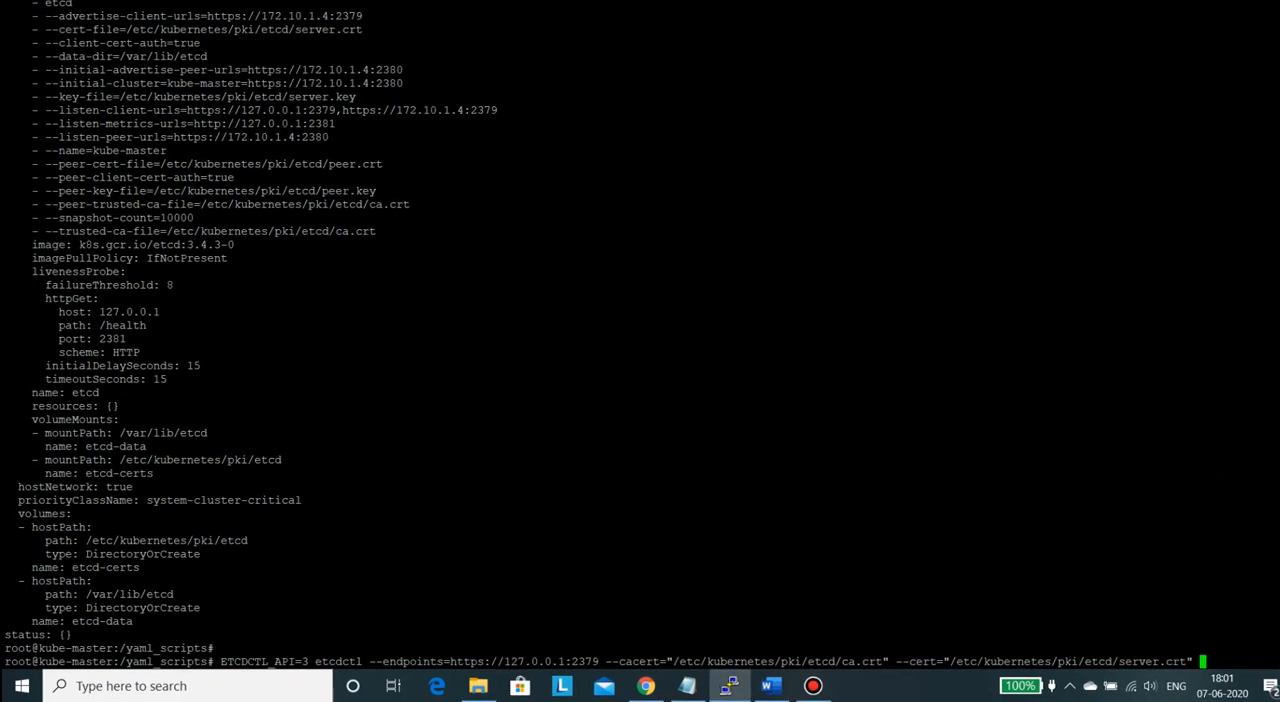
type("--")
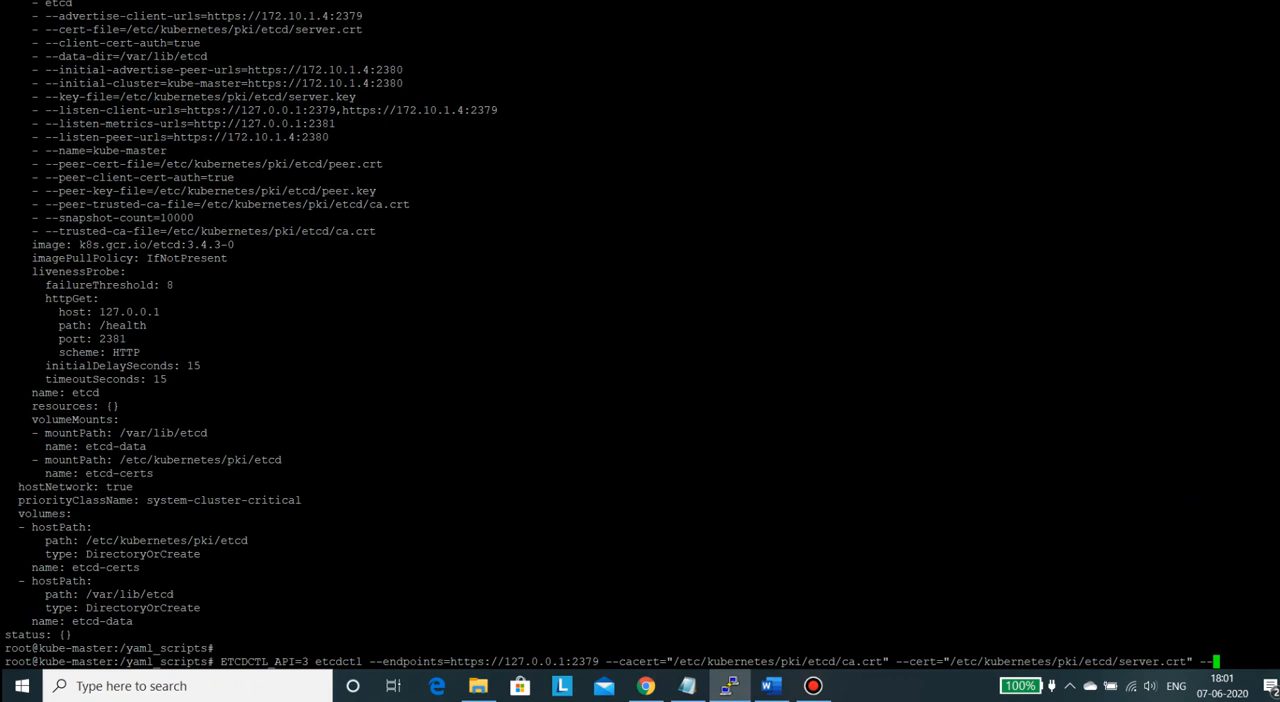
type("--key=\"")
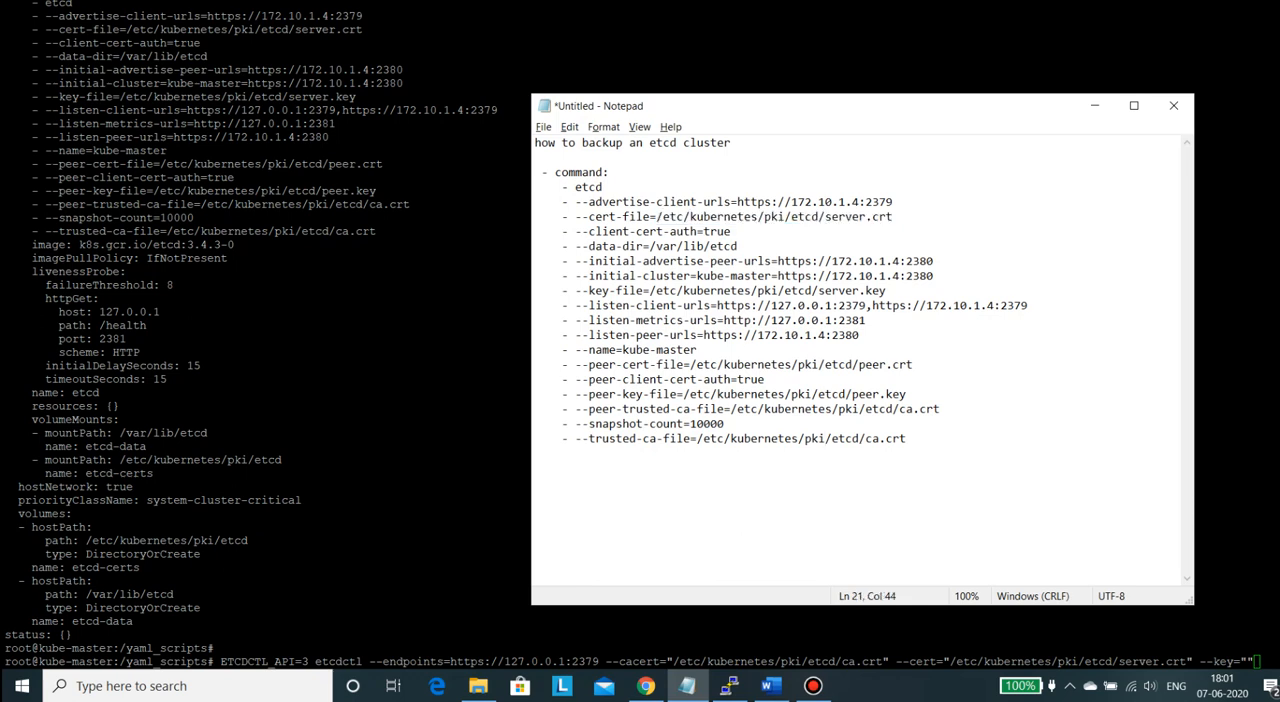
double_click(615, 290)
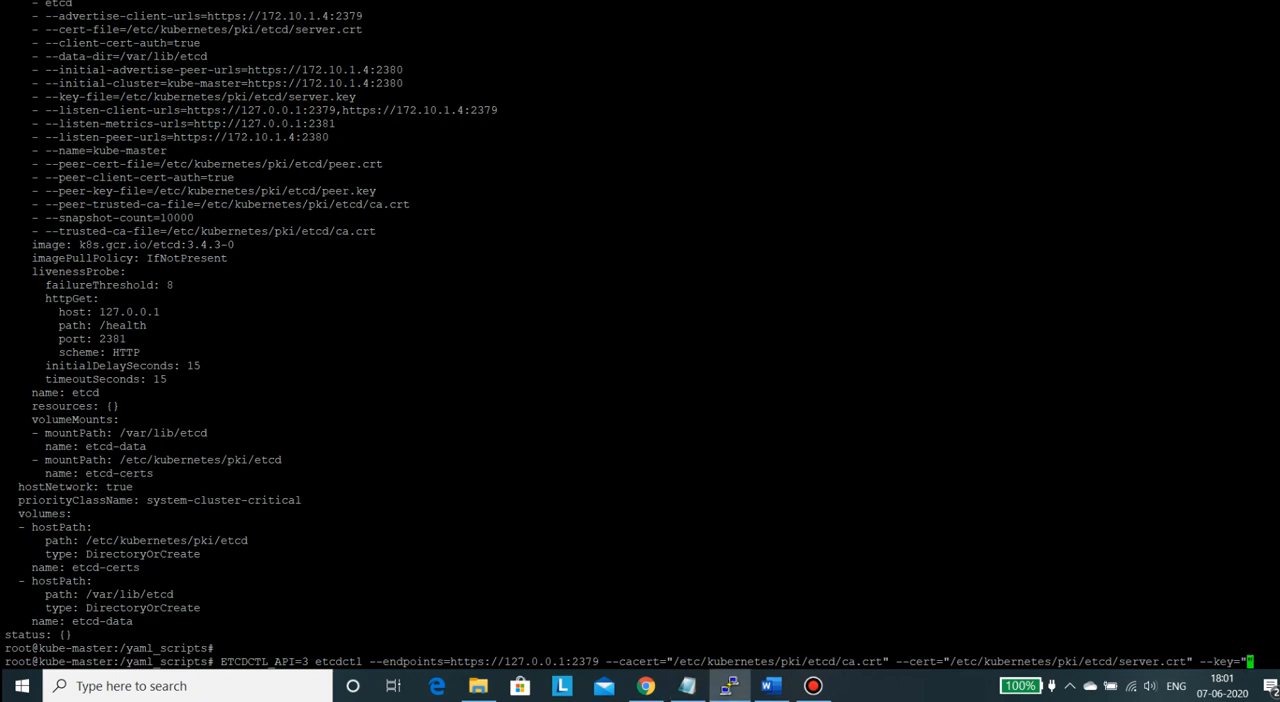
- Finish with --key server.key and run snapshot save to /yaml_scripts/etcdbackup.db
type("/etc/kubernetes/pki/etcd/server.key")
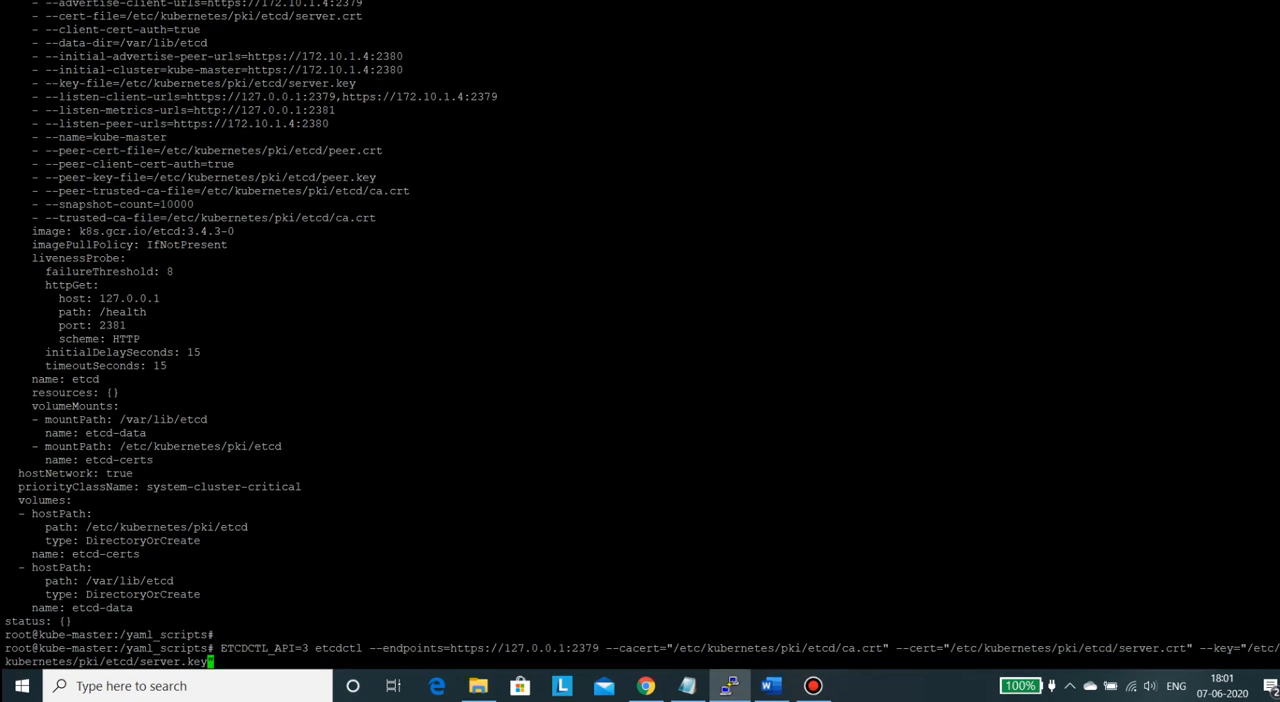
type("\"")
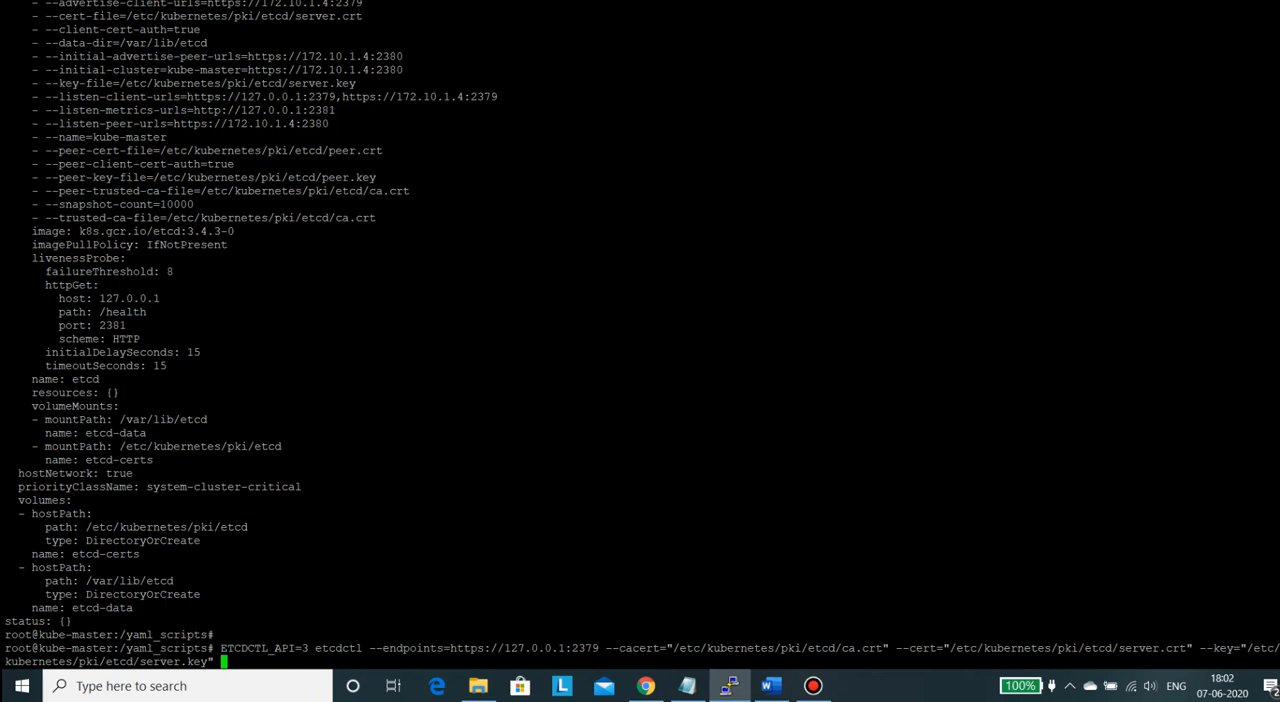
type("snapsho")
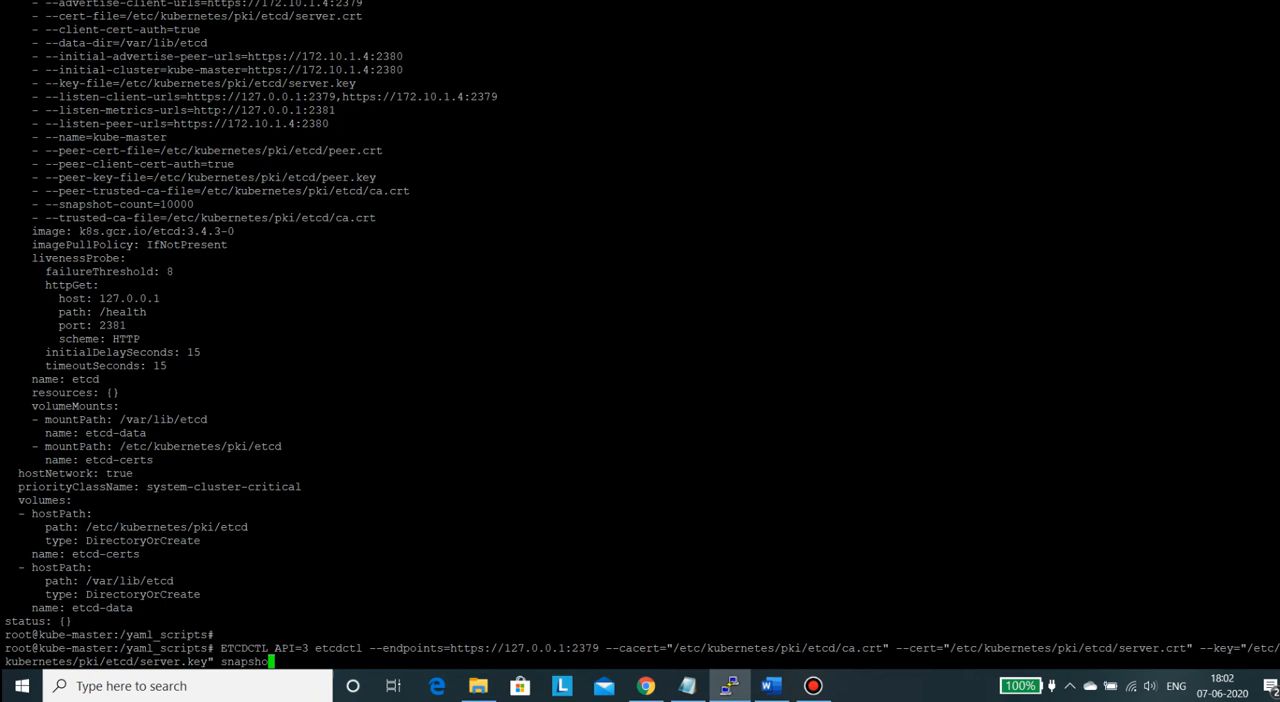
type("save")
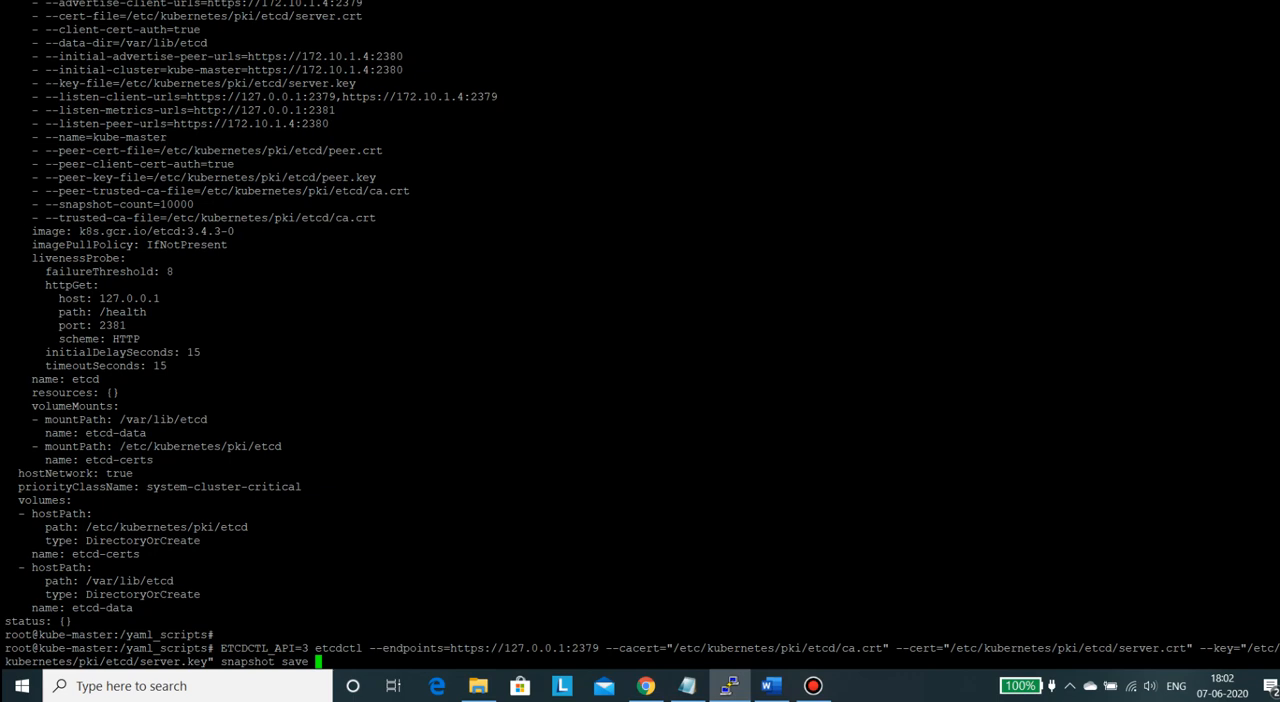
type("/")
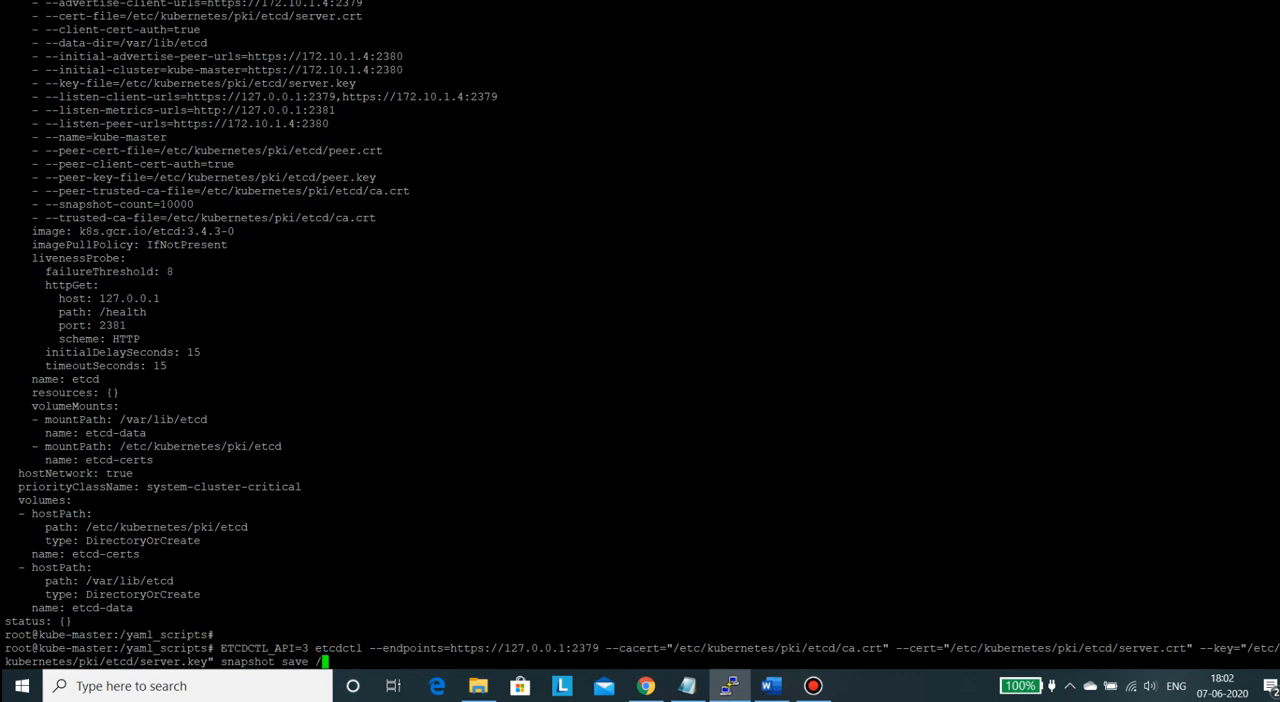
type("yaml_scripts/")
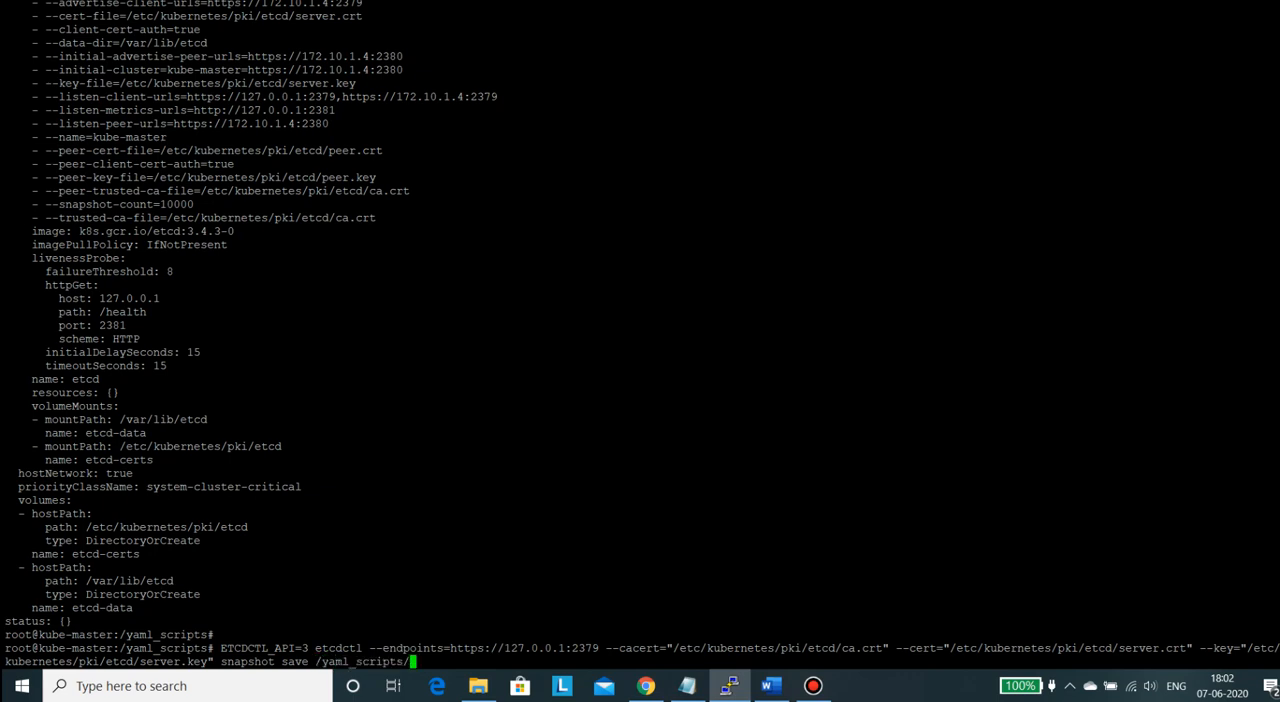
type("etcd")
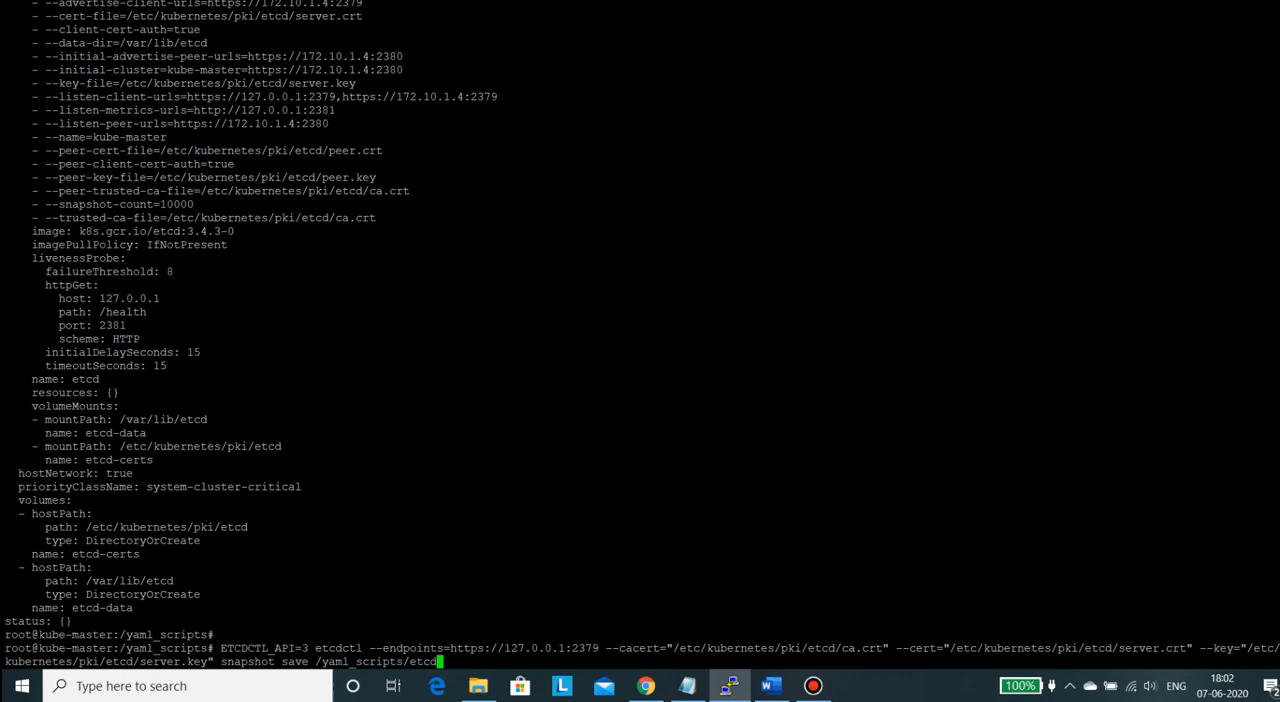
type("backup.db")
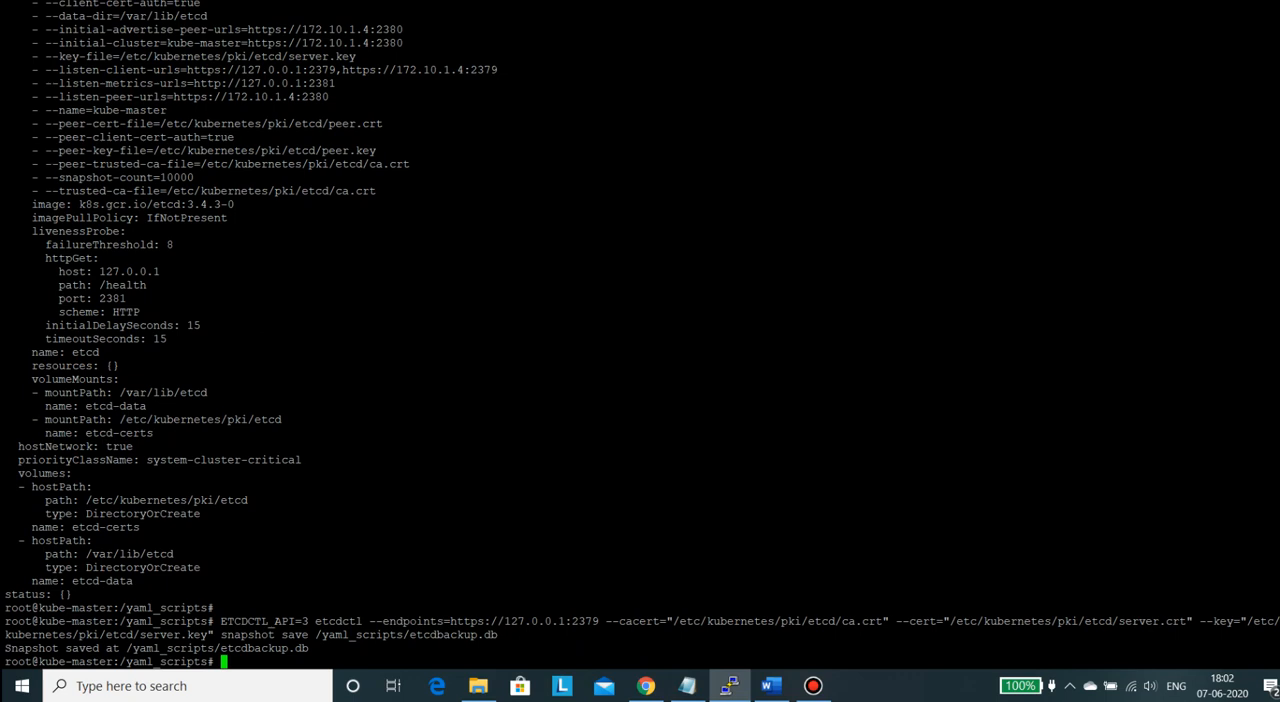
- List /yaml_scripts/ to confirm etcdbackup.db is present
type("ls /")
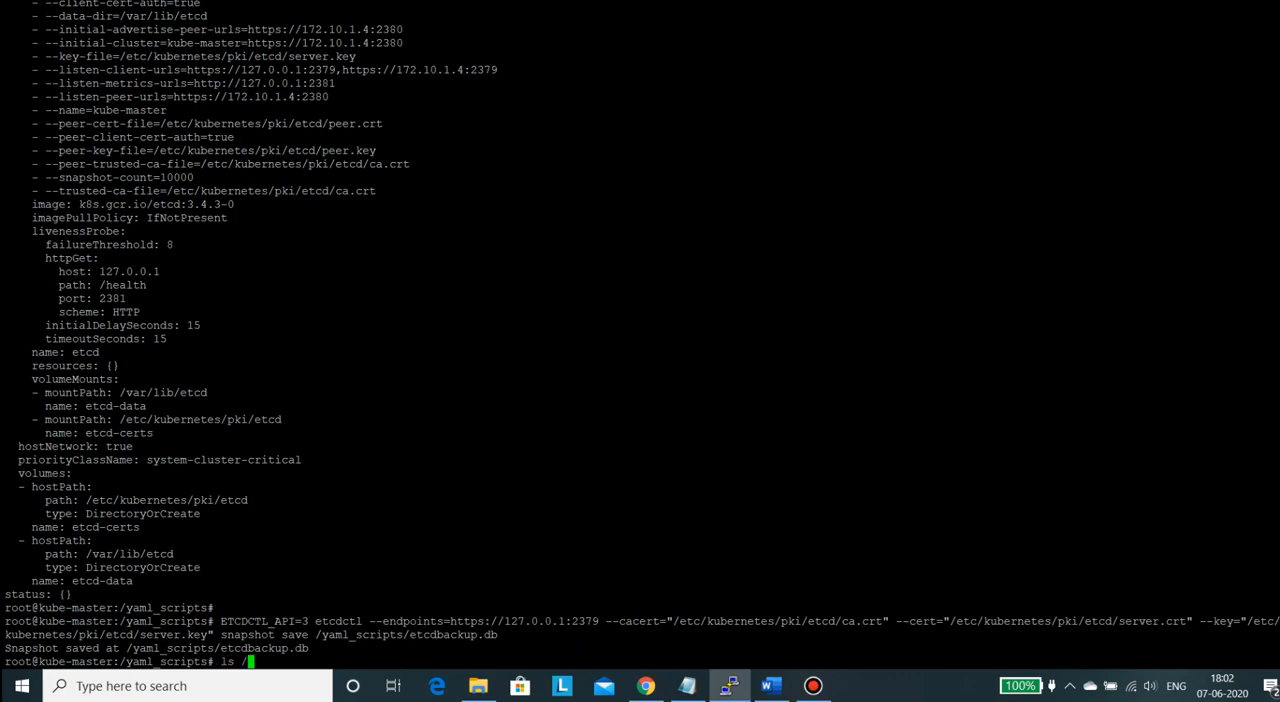
type("/yaml_scripts/")
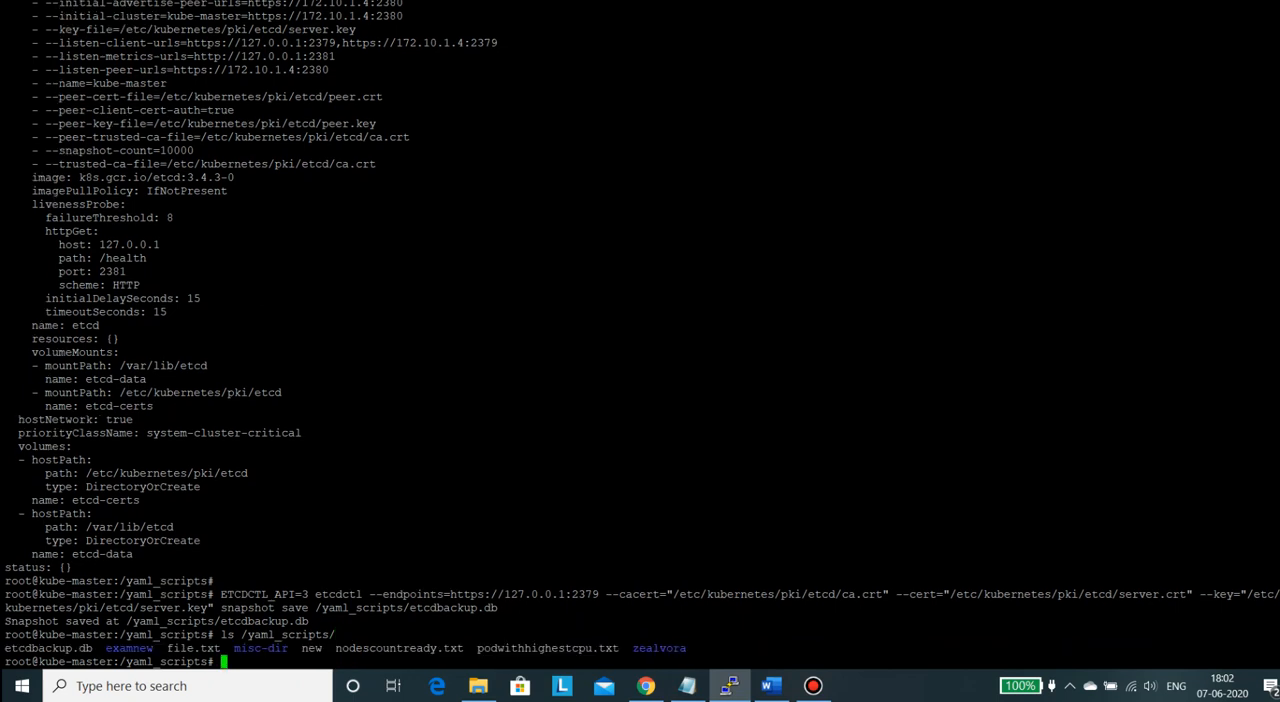
type("ls")
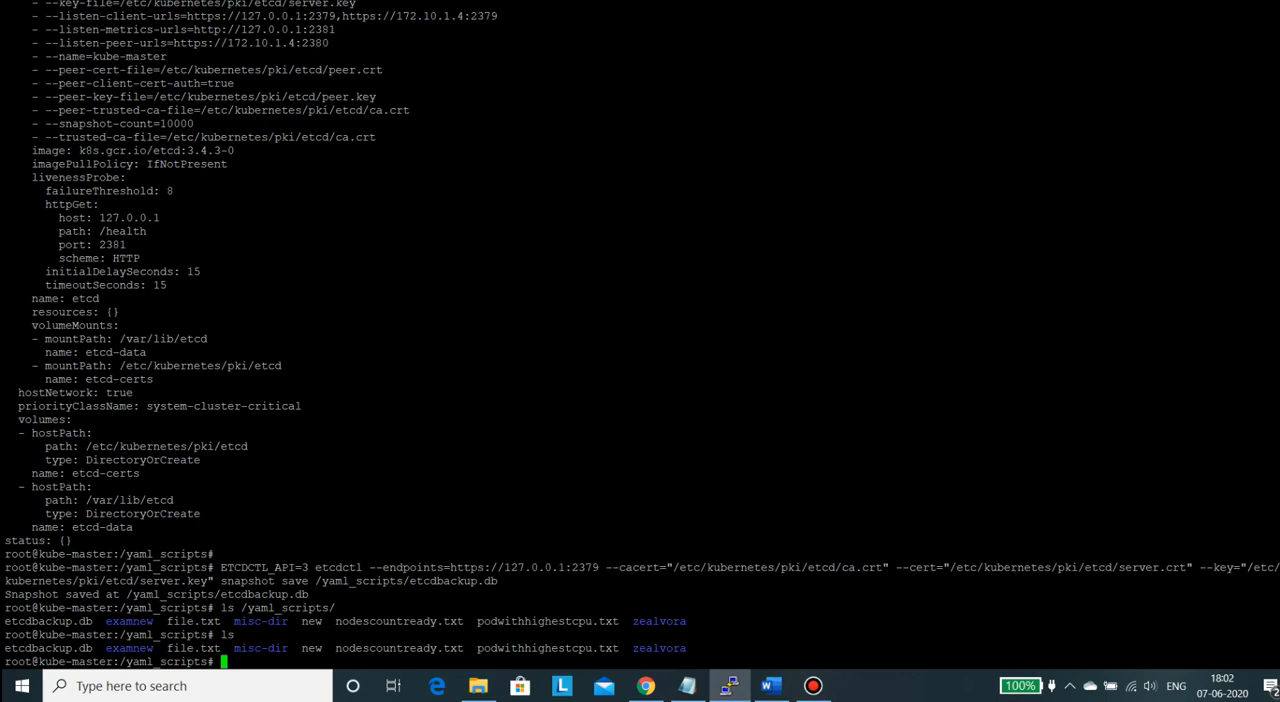
type("e")
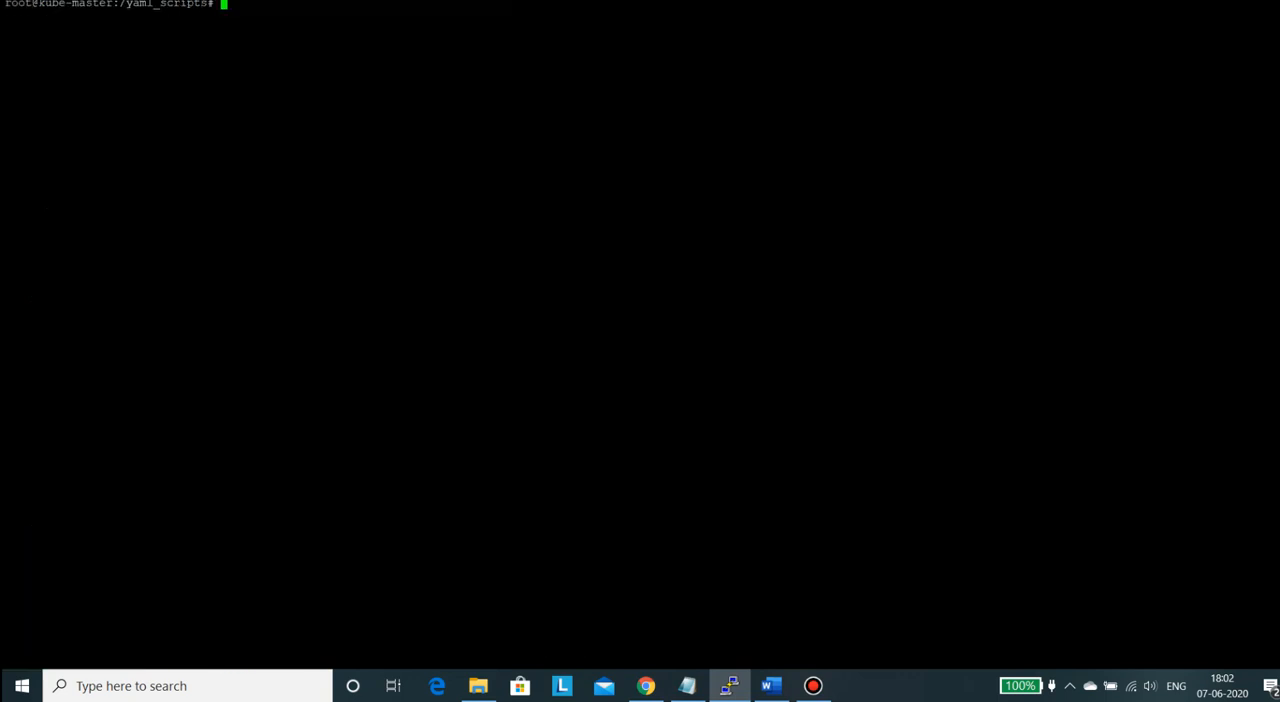
- Clear the screen and run ls -l /yaml_scripts/etcdbackup.db for size and owner
type("clear")
type("ls /yaml_scripts/")
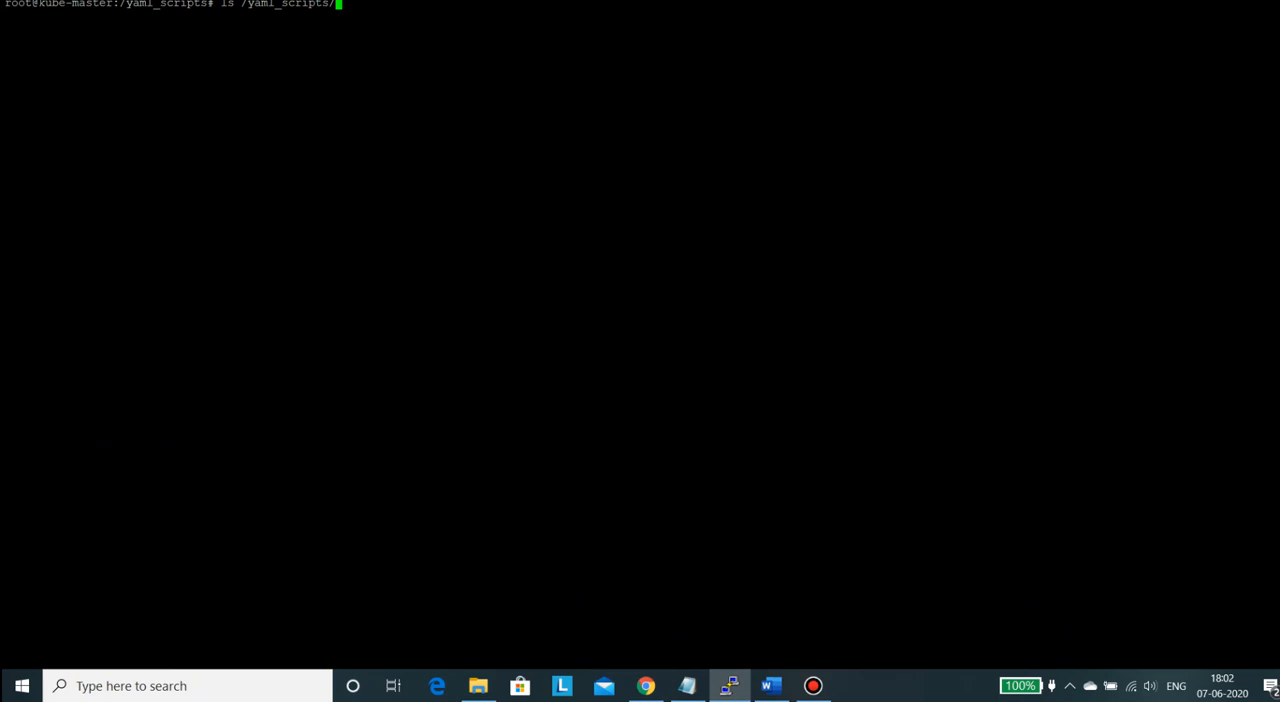
type("etcdbackup.db")
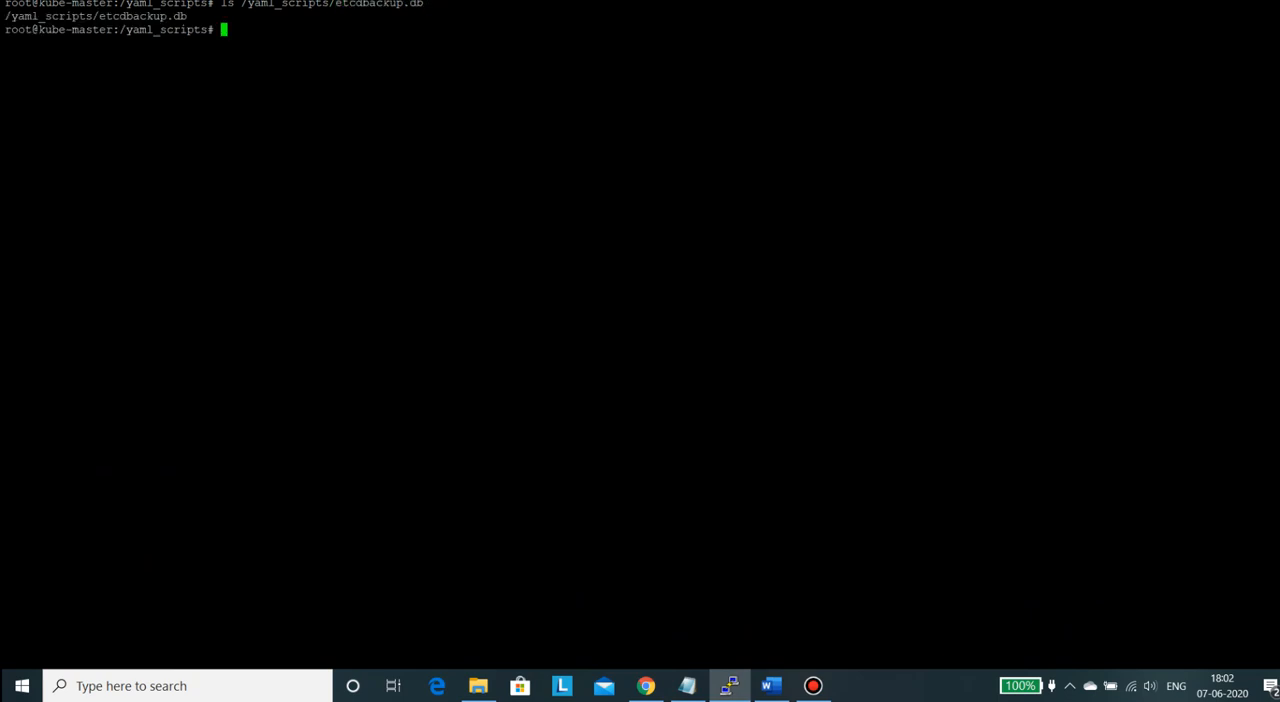
type("ls /yaml_scripts/etcdbackup.db")
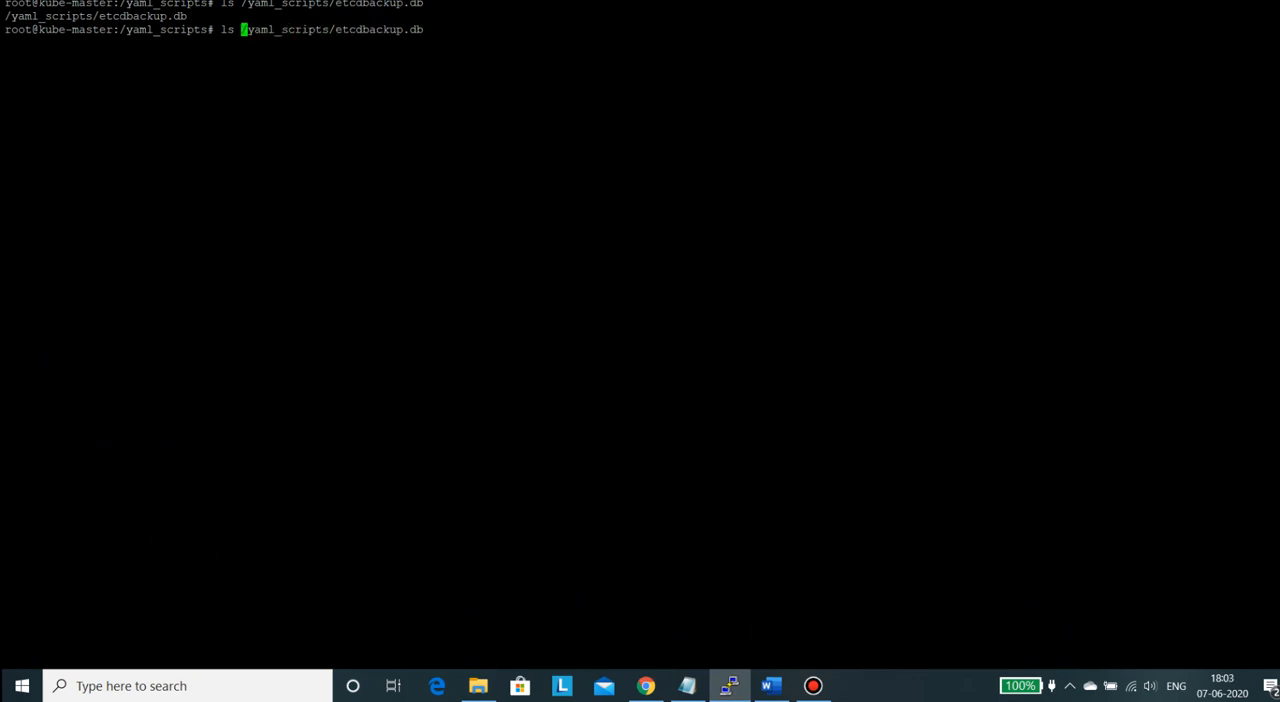
type("-l")
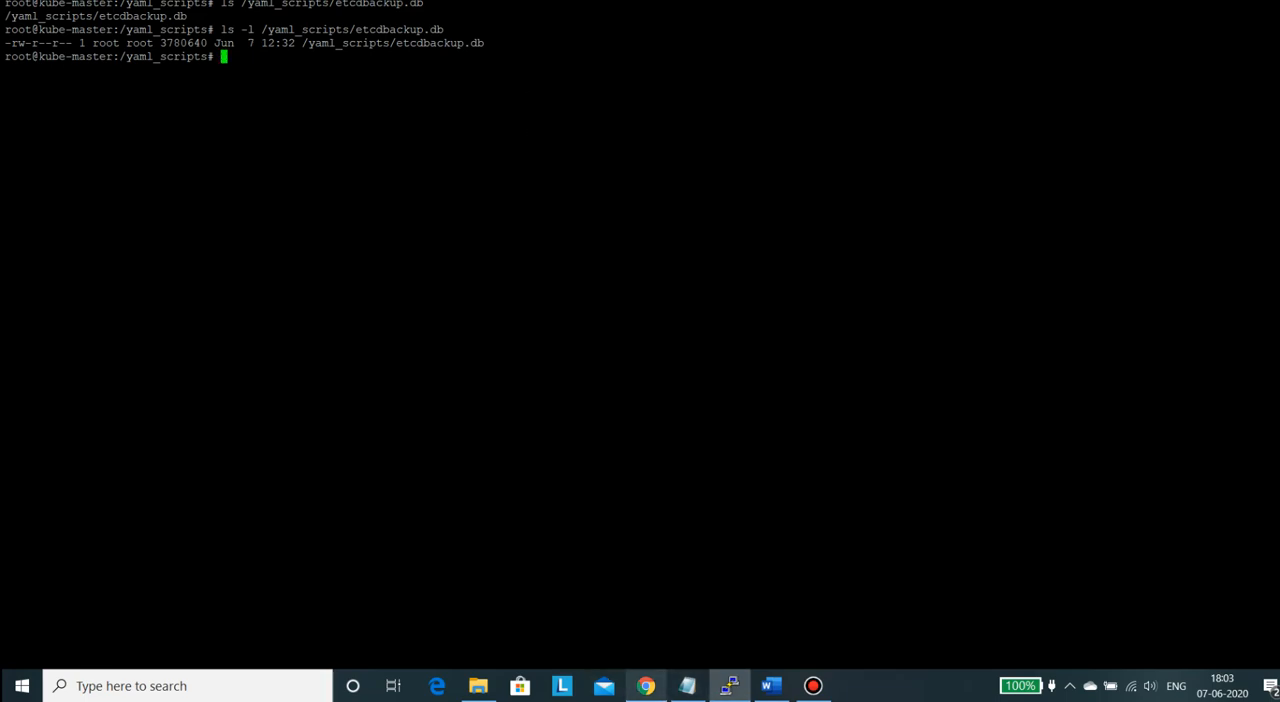
- Copy 'ETCDCTL_API=3 etcdctl --write-out=table snapshot status' from the Kubernetes docs
left_click(646, 686)
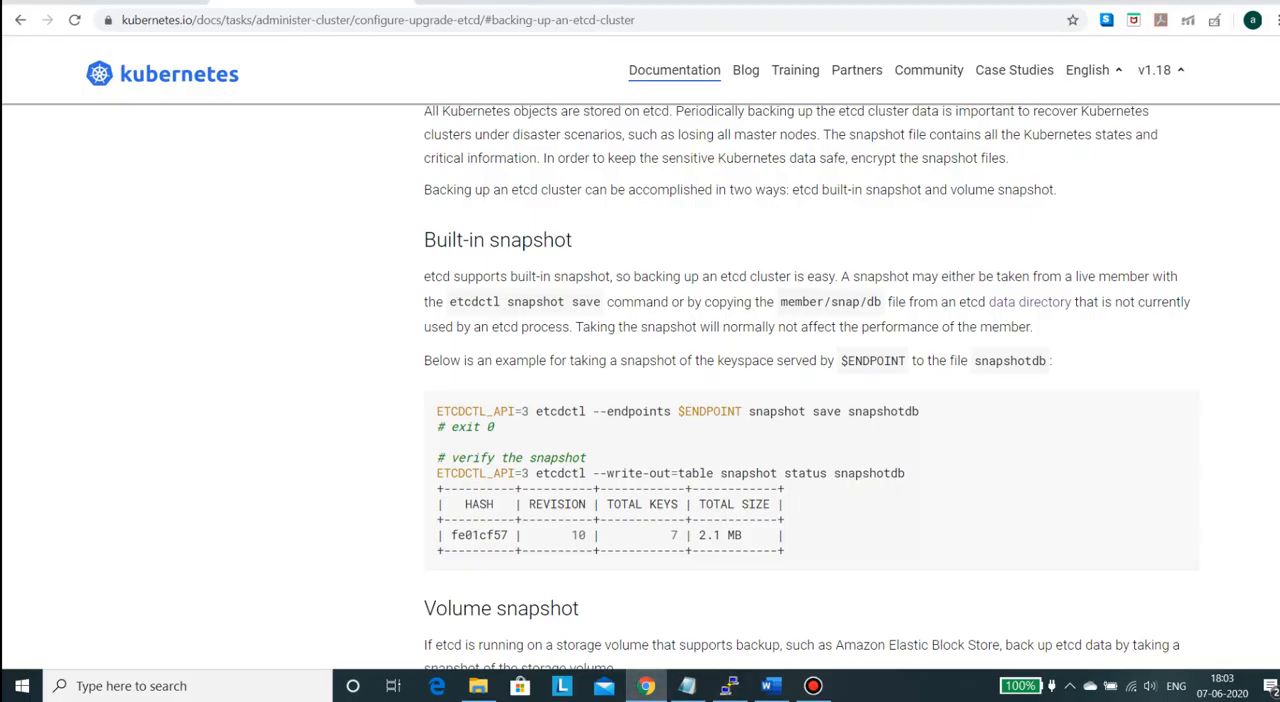
double_click(485, 473)
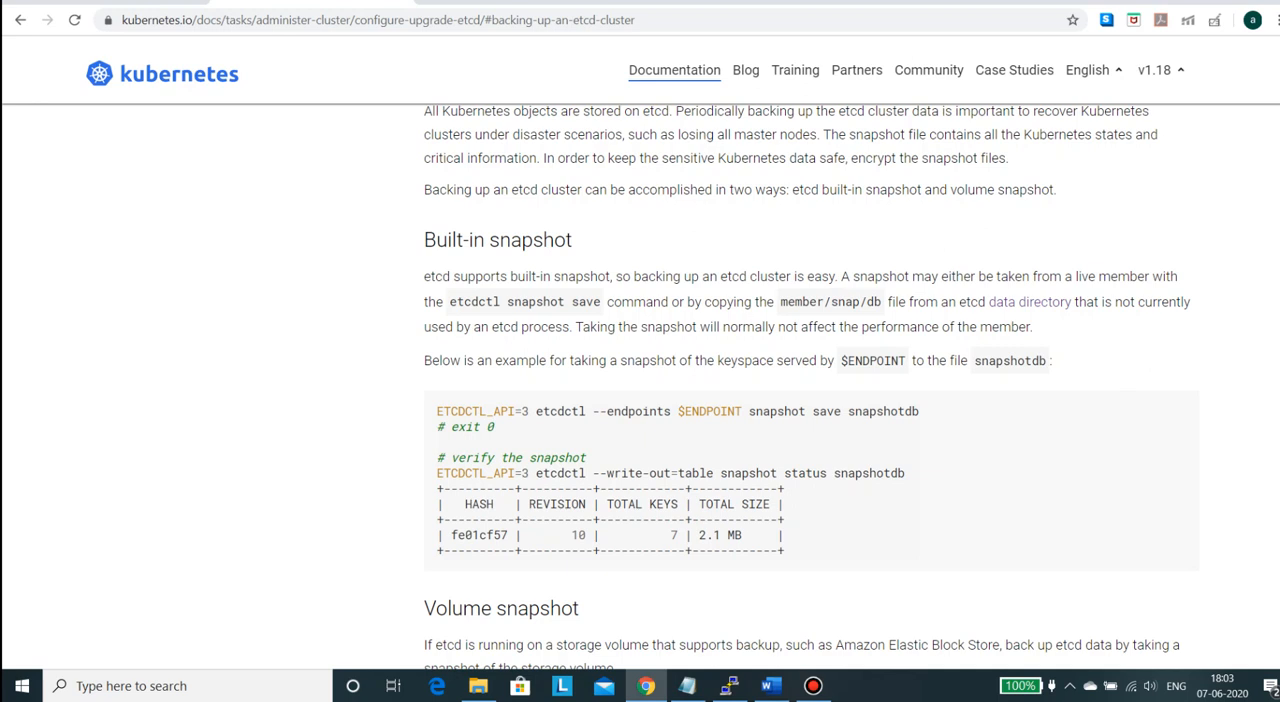
double_click(869, 473)
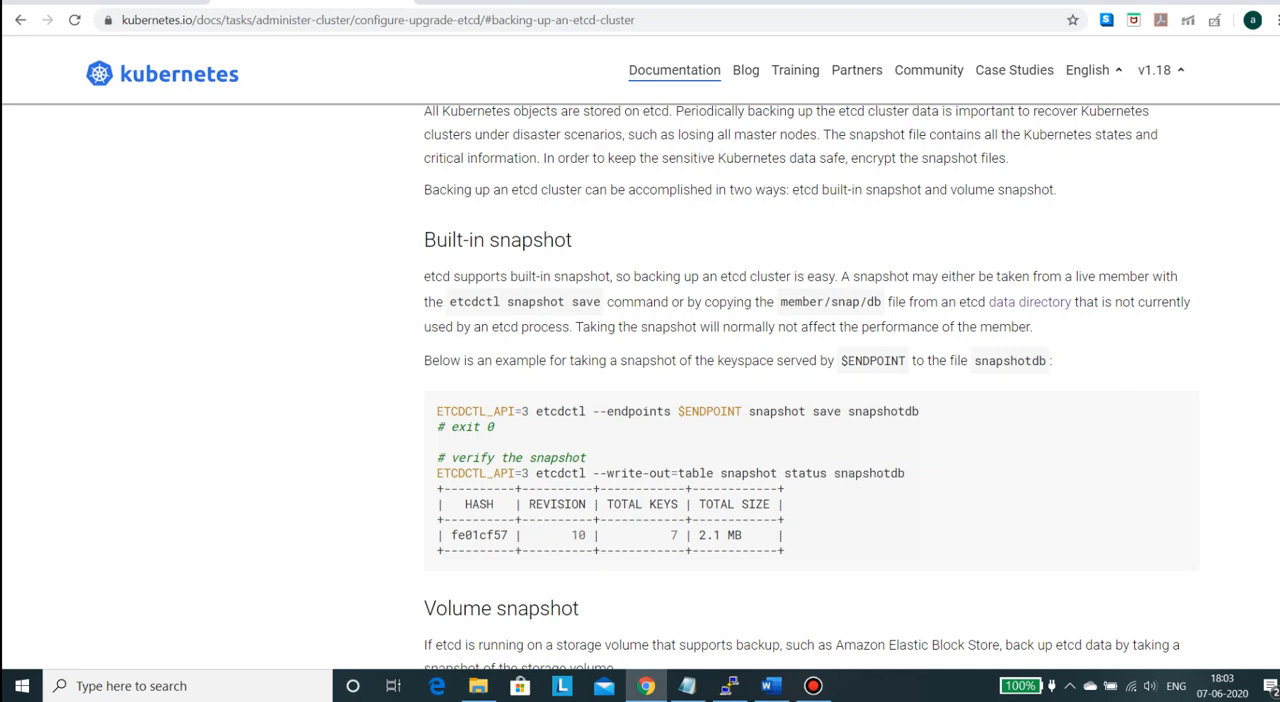
left_click_drag(436, 473, 825, 473)
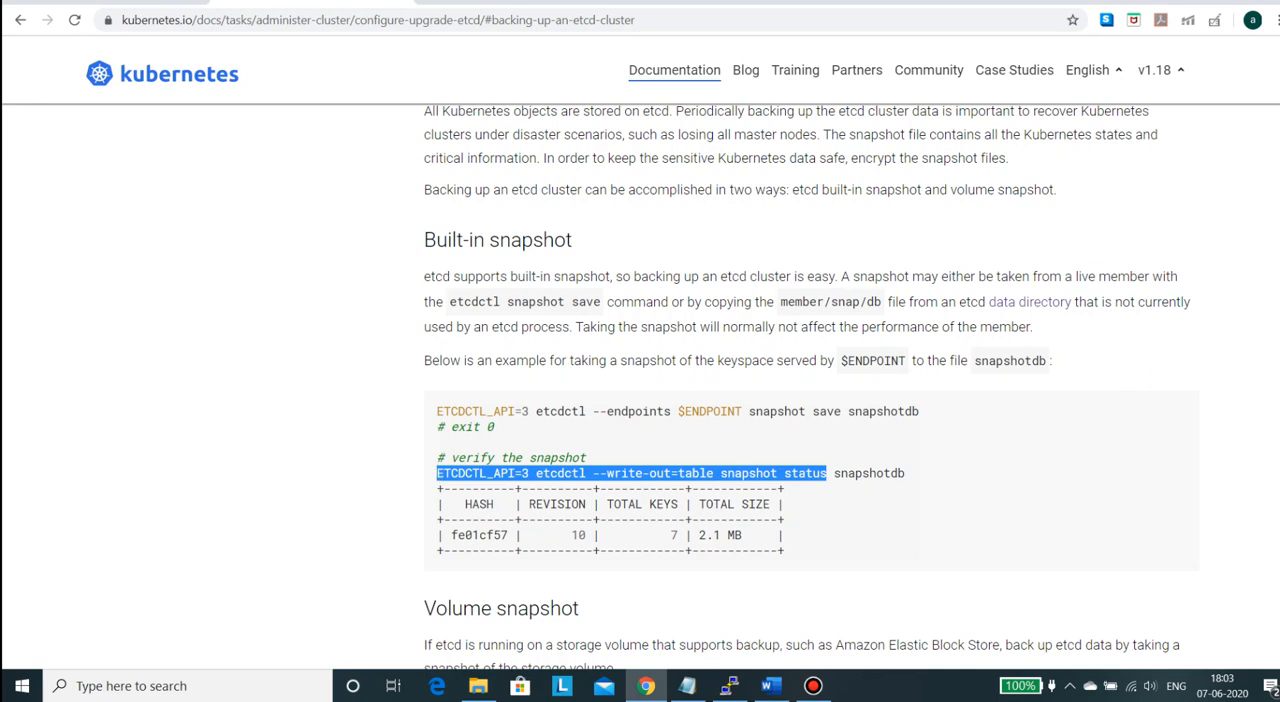
left_click(729, 686)
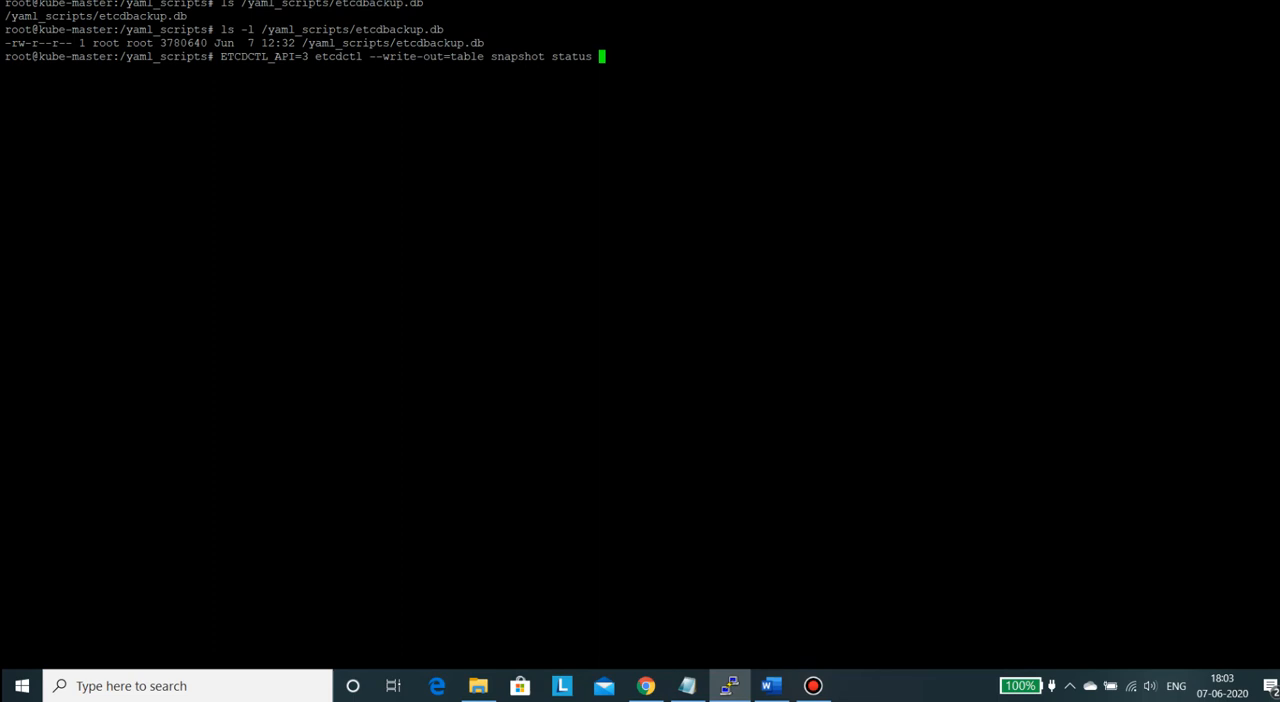
- Run snapshot status as a table on /yaml_scripts/etcdbackup.db, then recall the command
type("/")
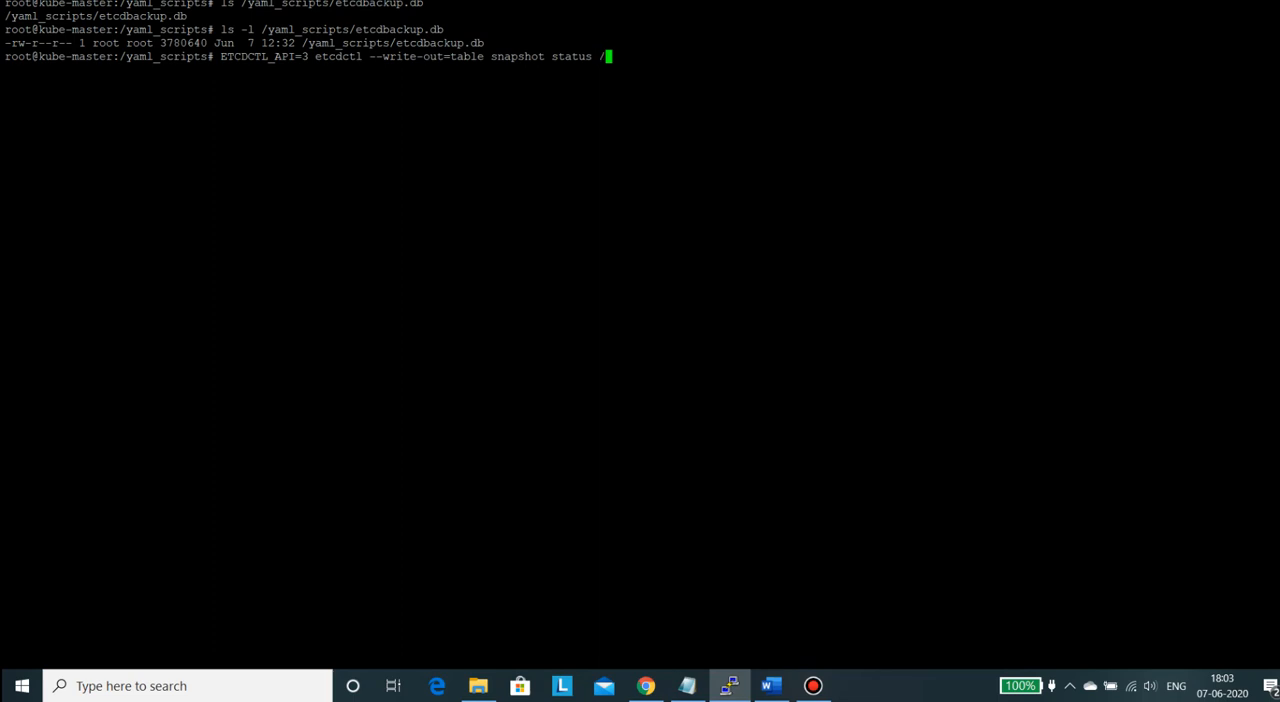
type("yaml_scripts/")
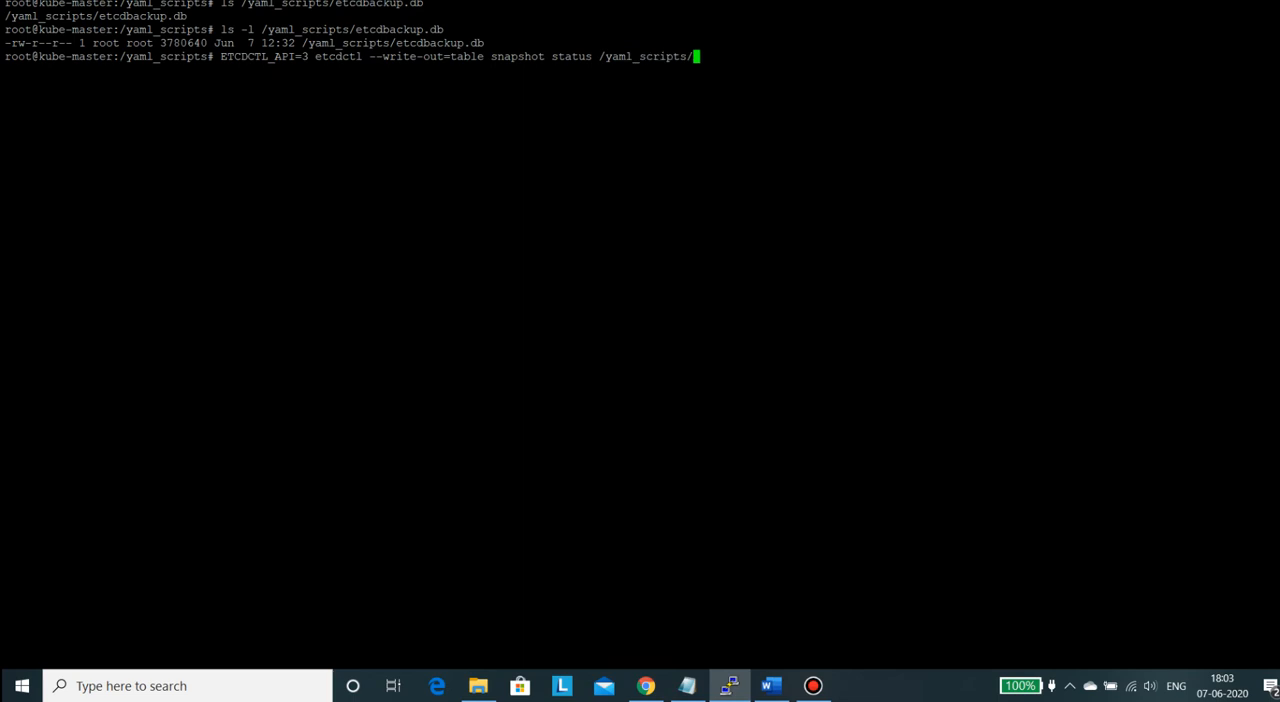
type("etcdbackup.db")
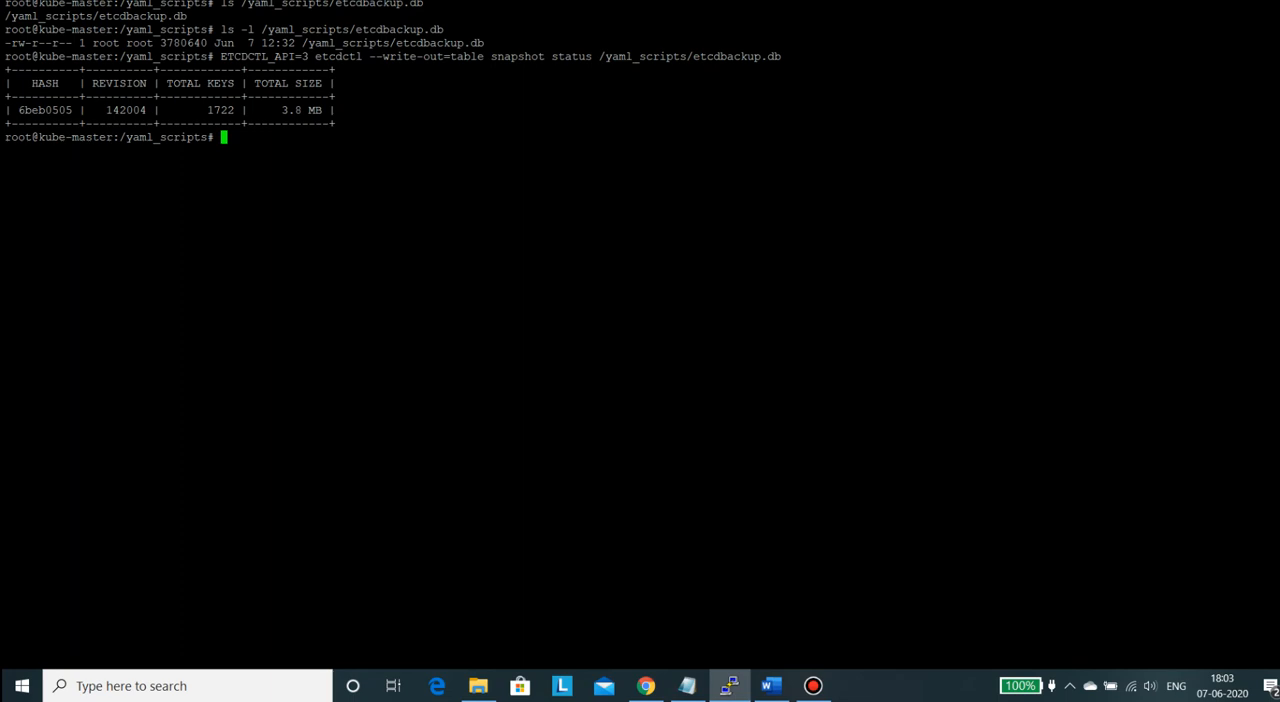
type("ETCDCTL_API=3 etcdctl --write-out=table snapshot status /yaml_scripts/etcdbackup.db")
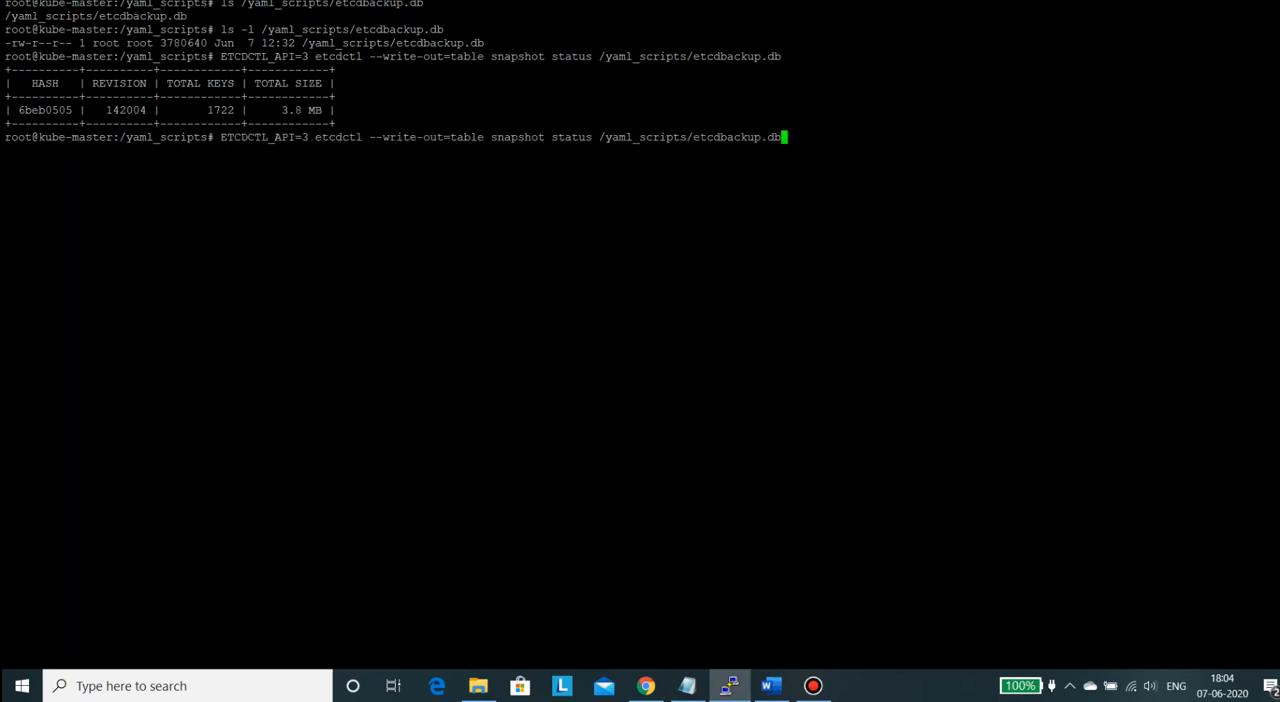